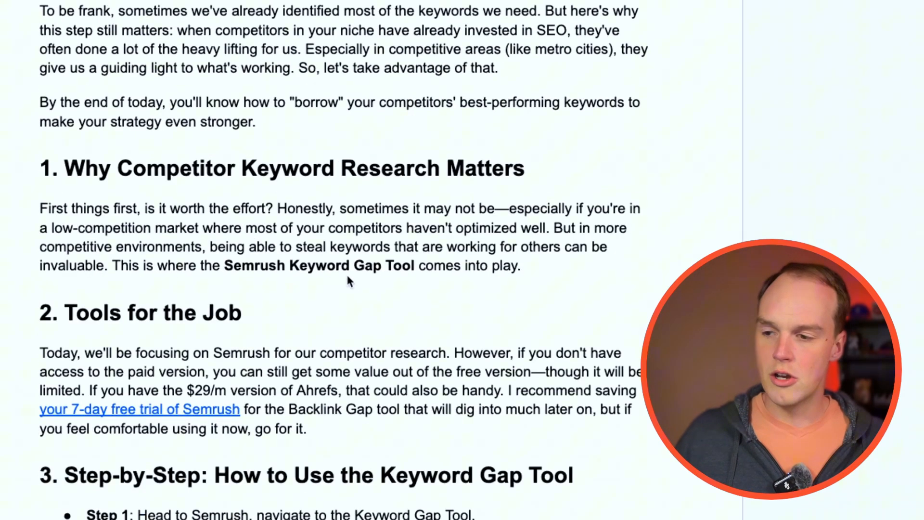
# Review the 'bend web design' Google results, scanning the map pack and organic competitor listings.
pyautogui.scroll(-3)
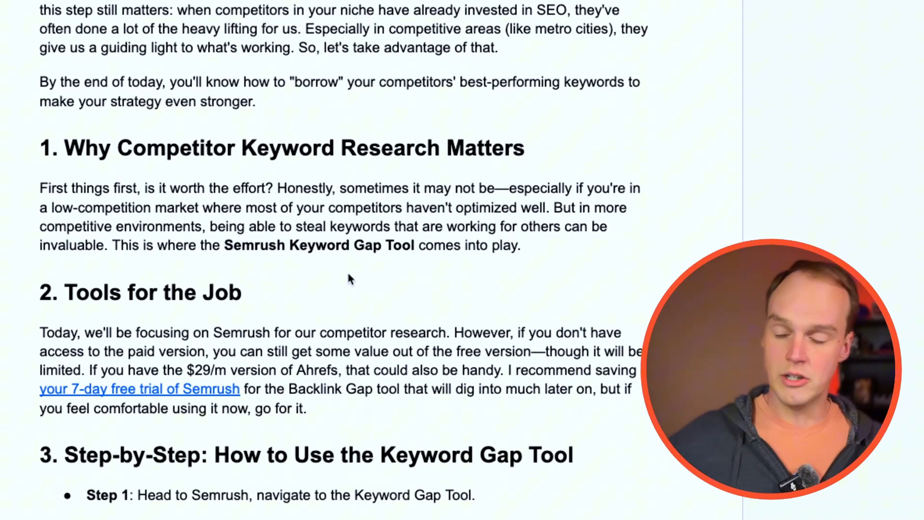
pyautogui.scroll(-3)
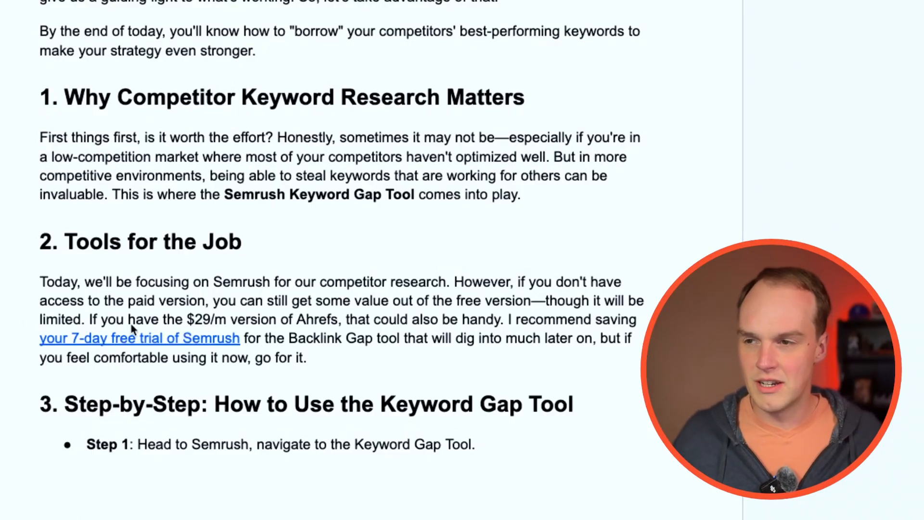
pyautogui.moveTo(177, 366)
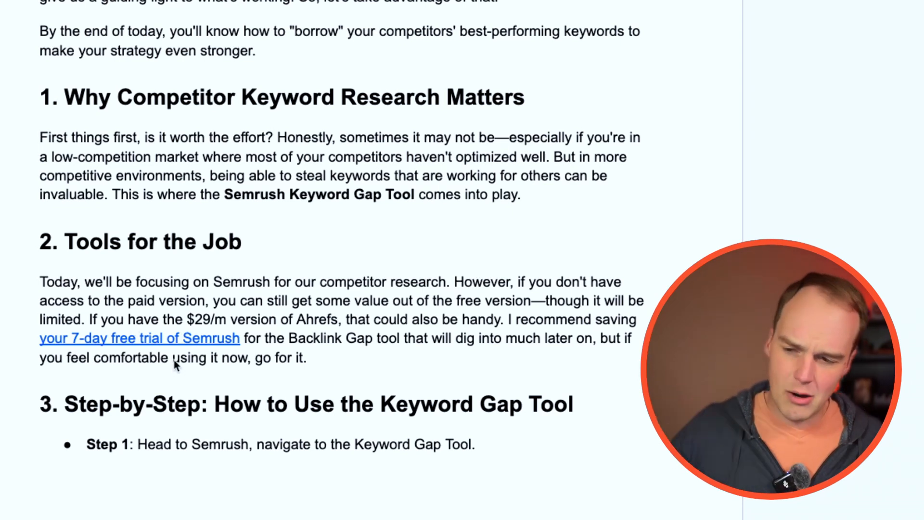
pyautogui.moveTo(325, 351)
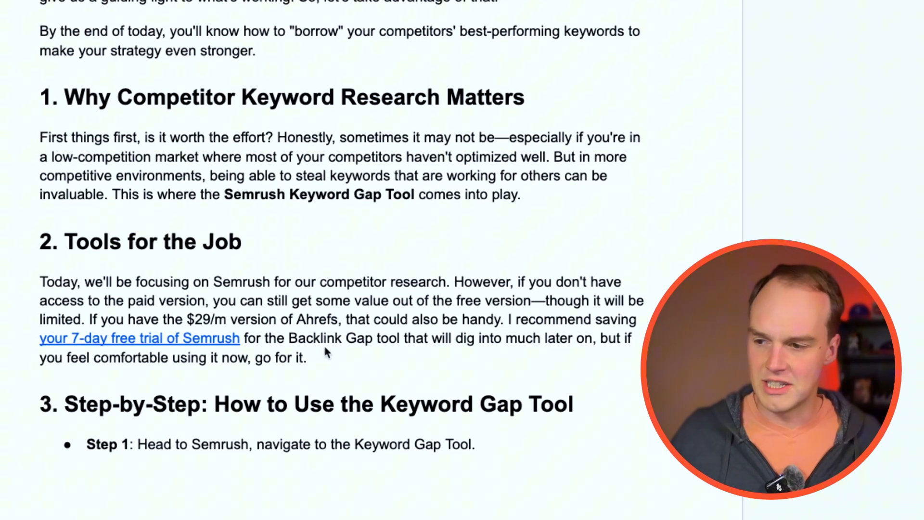
pyautogui.moveTo(366, 392)
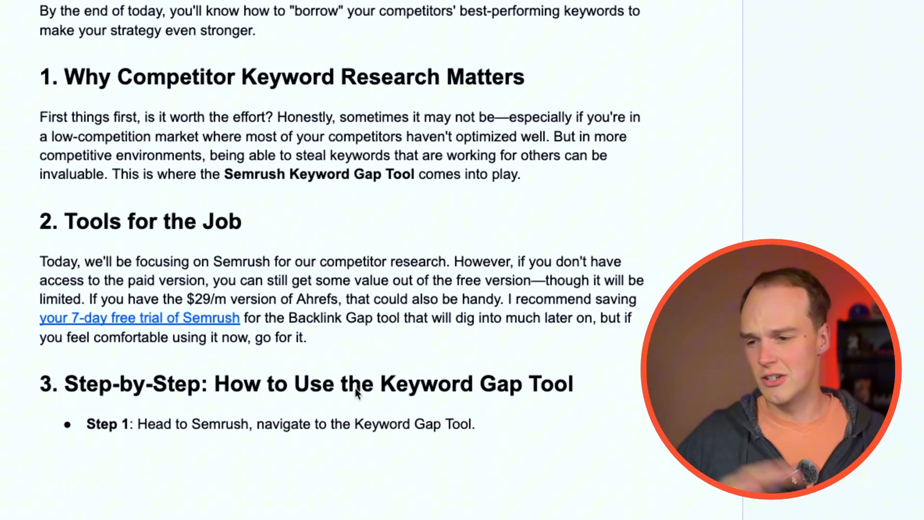
pyautogui.moveTo(222, 364)
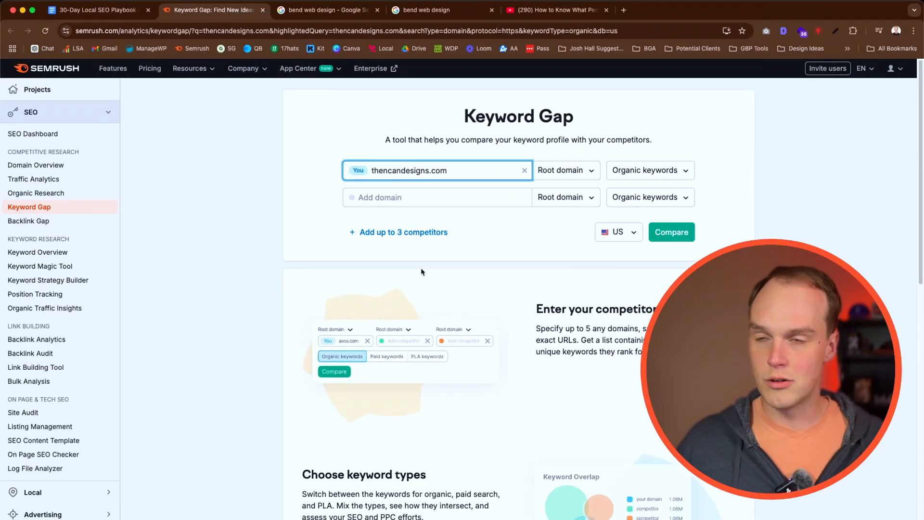
pyautogui.moveTo(421, 268)
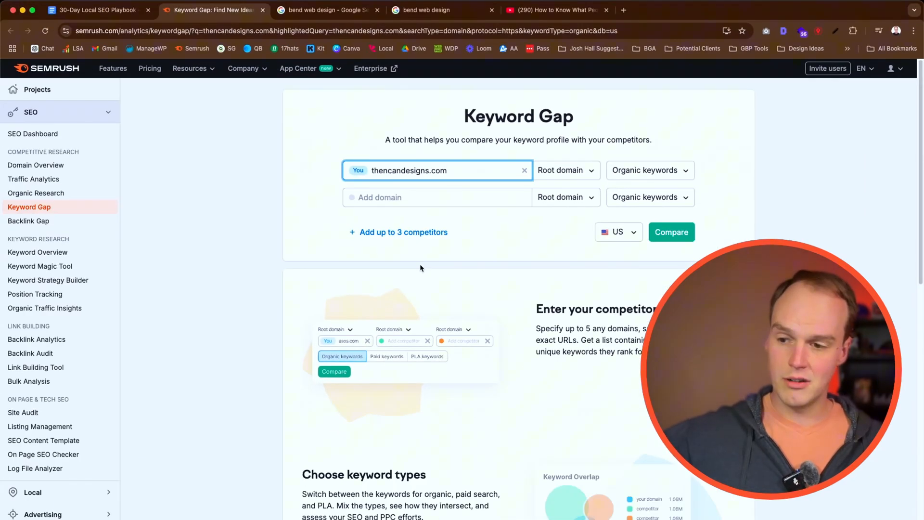
pyautogui.click(326, 9)
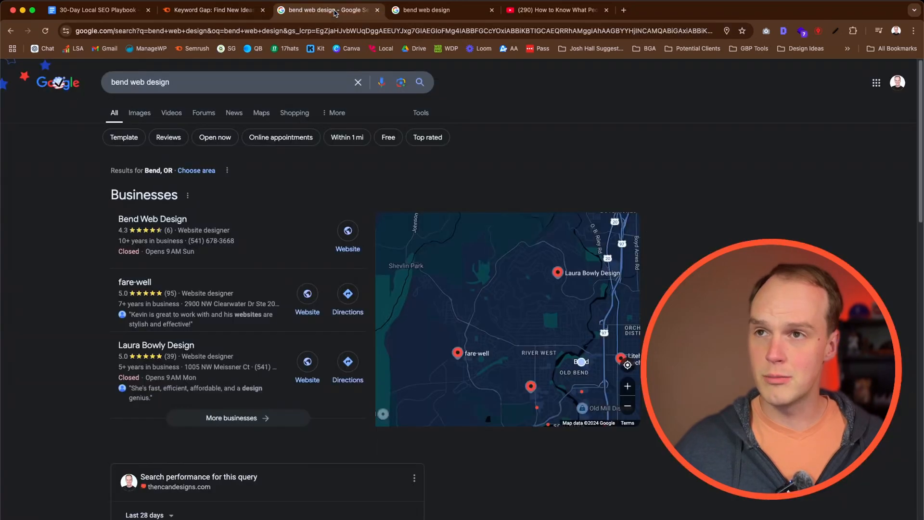
pyautogui.moveTo(240, 182)
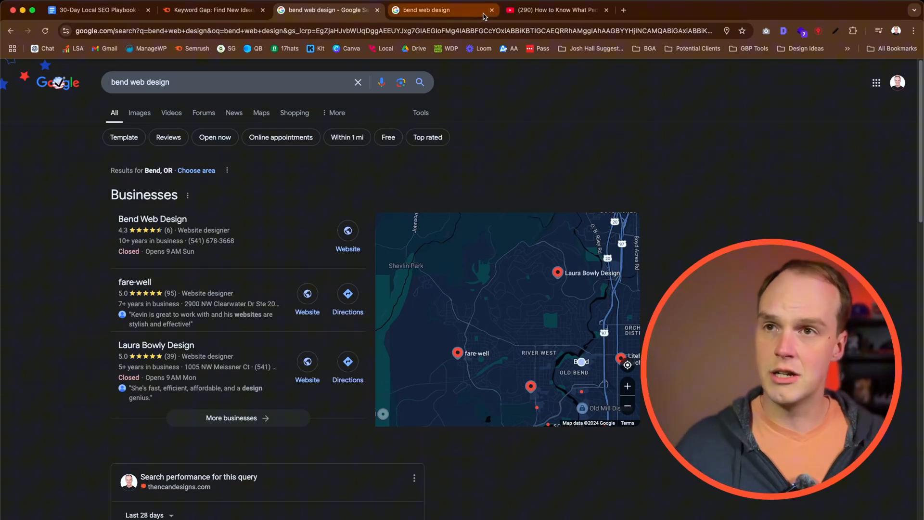
pyautogui.click(237, 418)
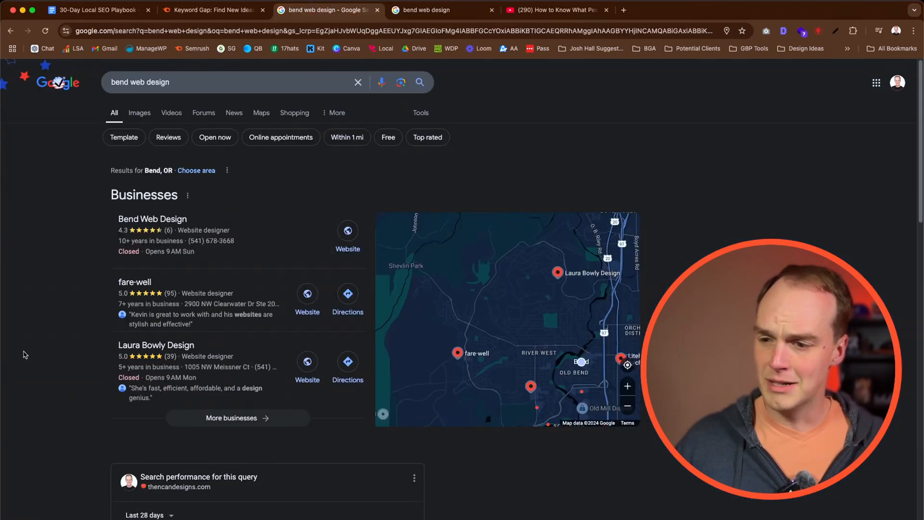
pyautogui.scroll(-3)
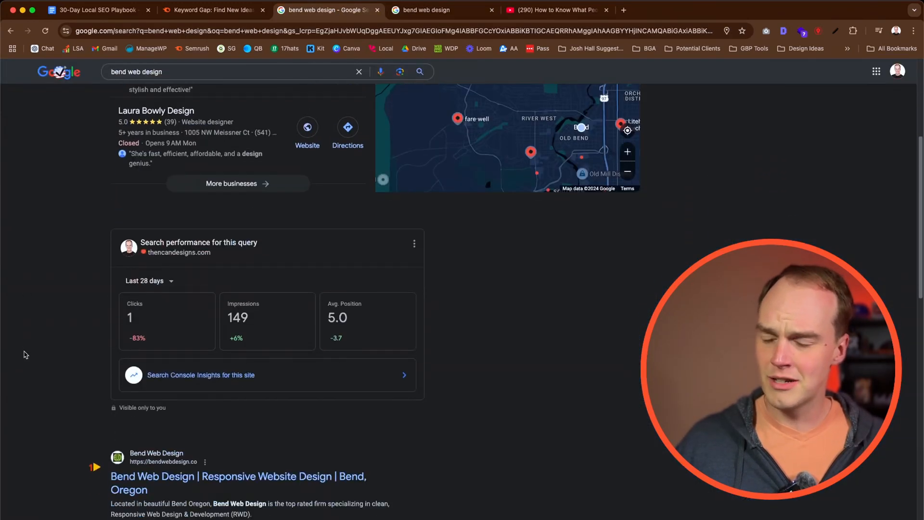
pyautogui.scroll(-3)
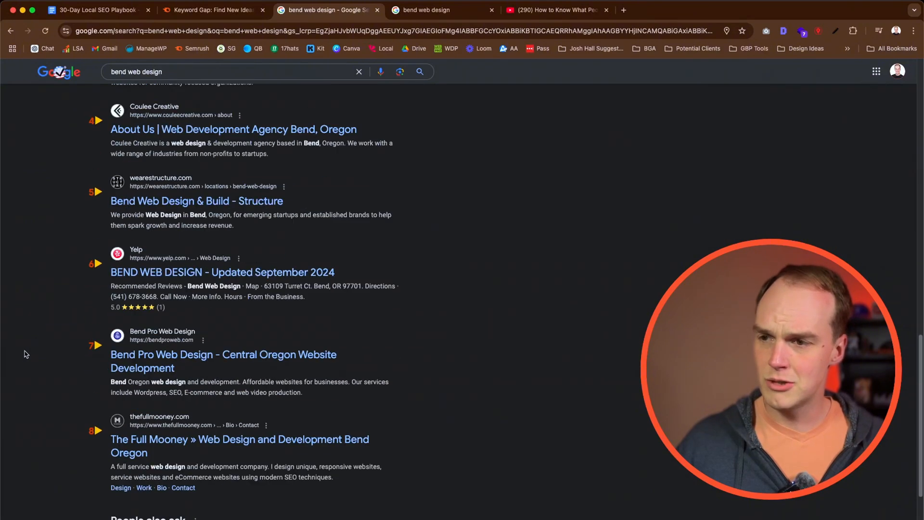
pyautogui.scroll(-3)
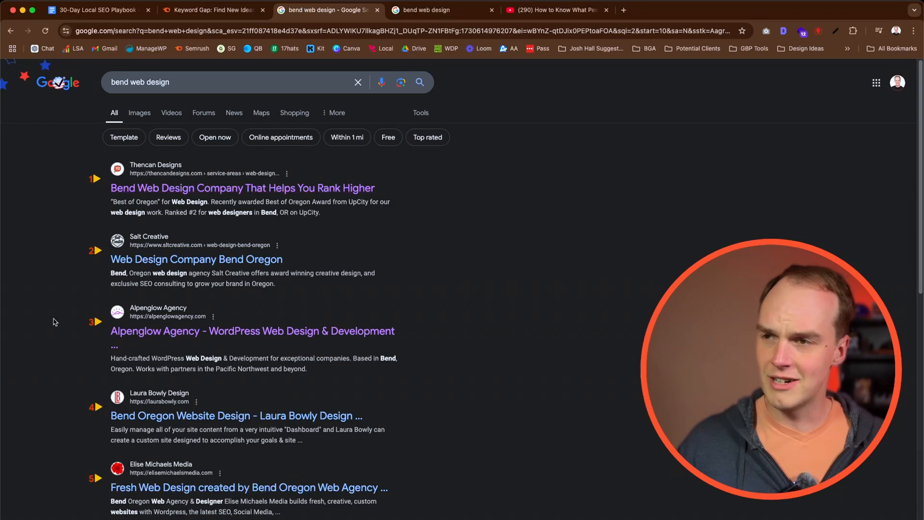
pyautogui.scroll(-3)
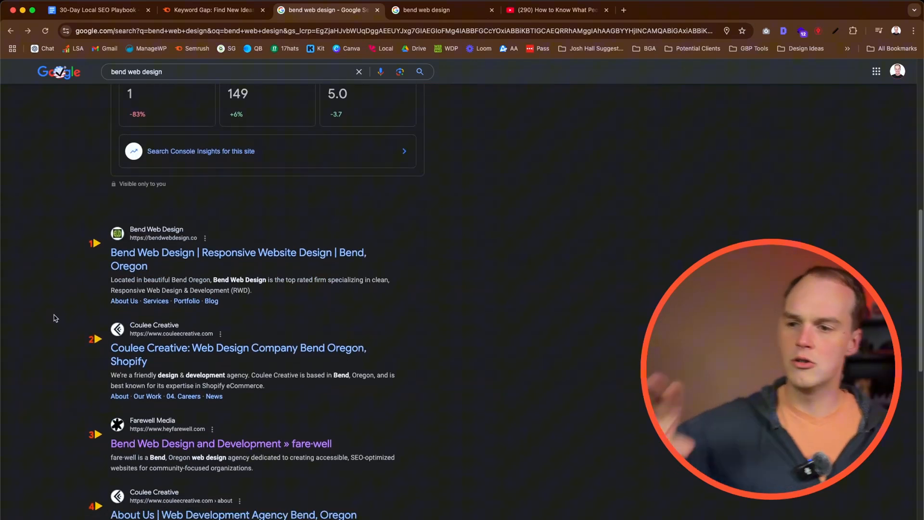
pyautogui.scroll(-3)
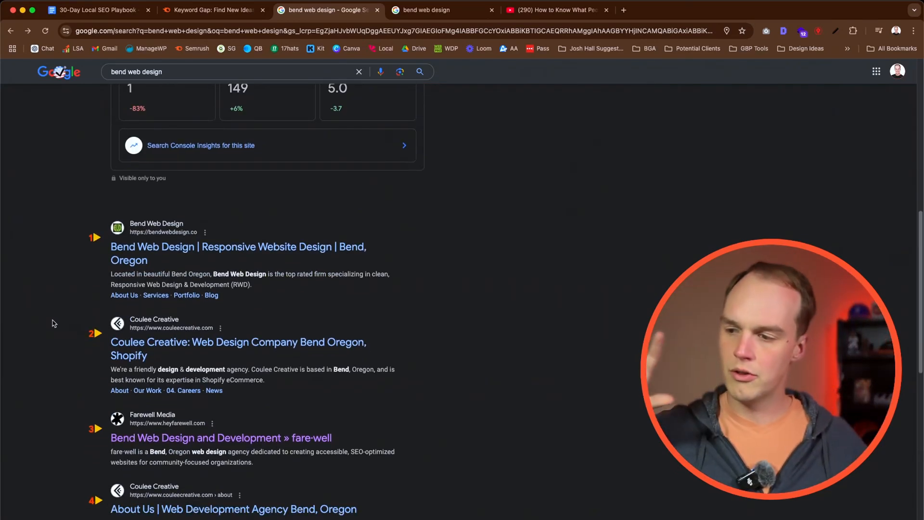
pyautogui.scroll(-3)
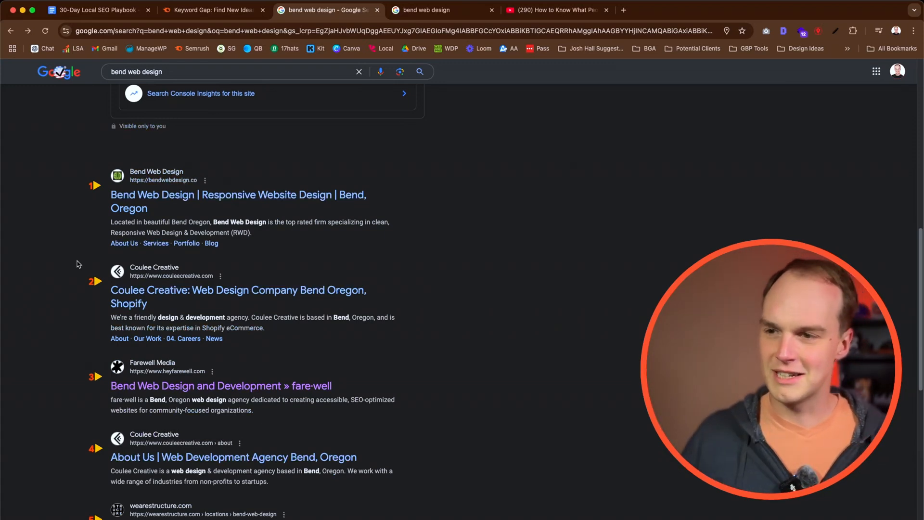
pyautogui.moveTo(123, 208)
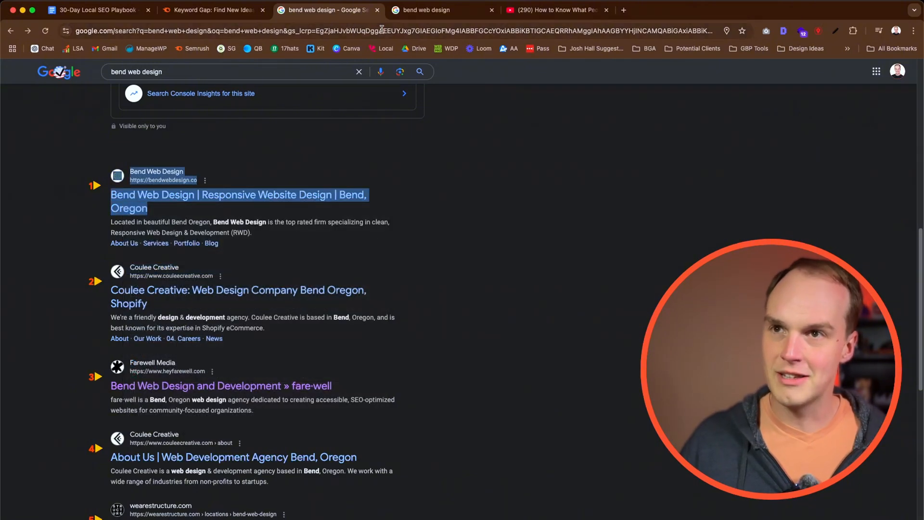
pyautogui.click(212, 9)
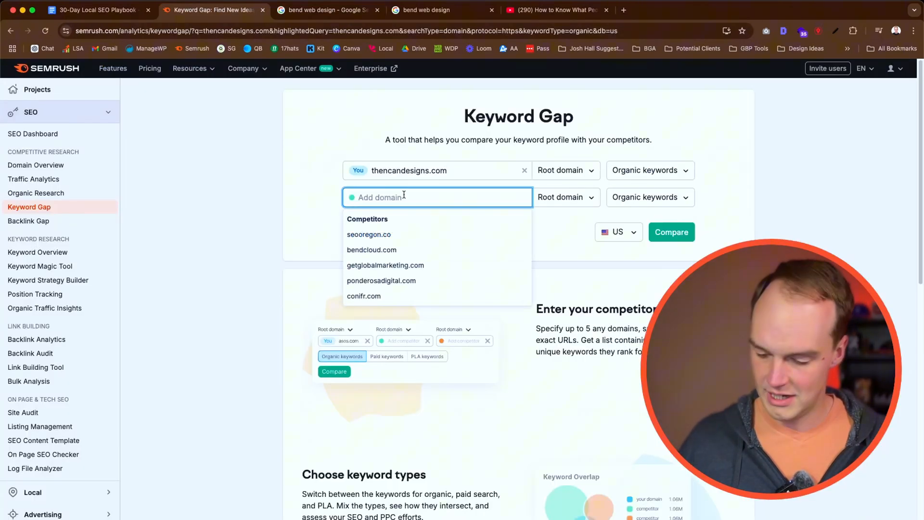
pyautogui.write('https://bendwebdesign.co/')
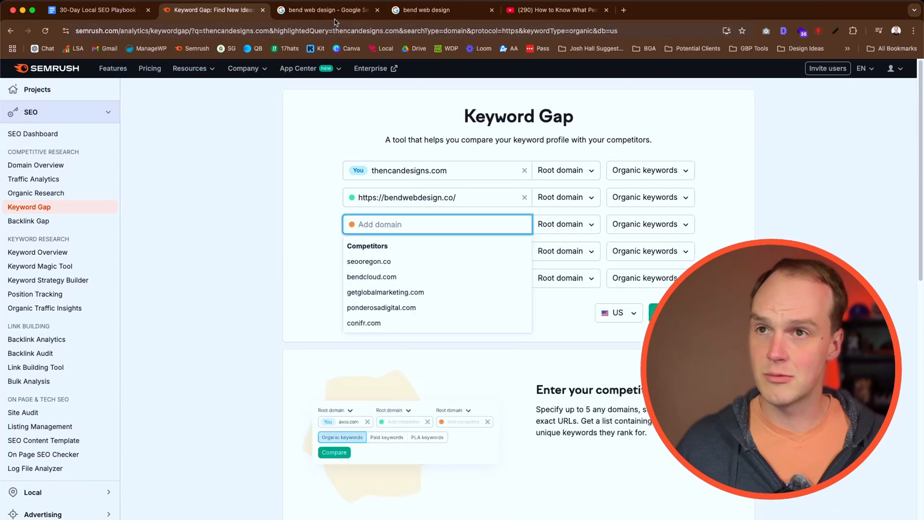
pyautogui.click(326, 10)
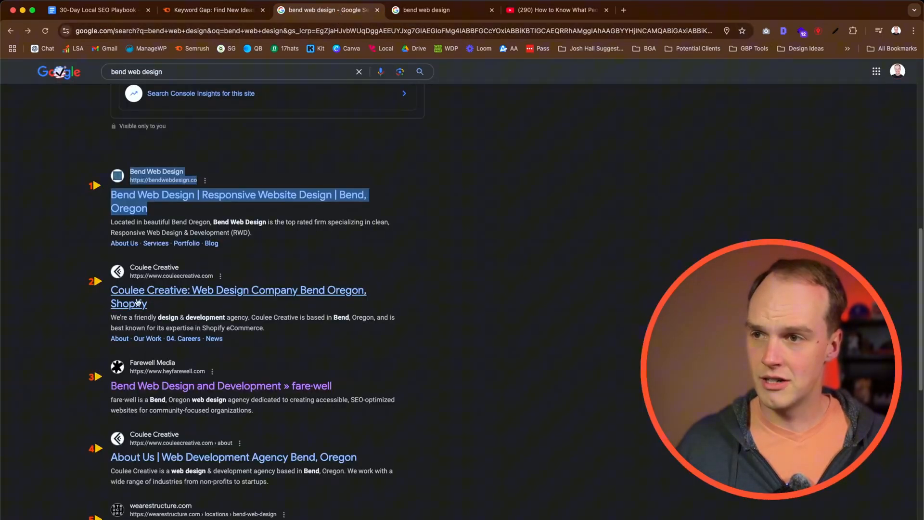
pyautogui.scroll(-3)
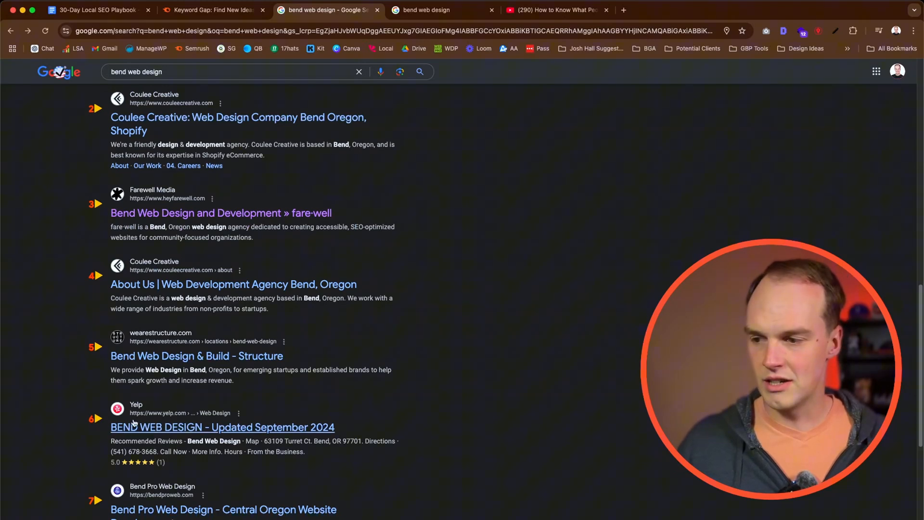
pyautogui.scroll(-3)
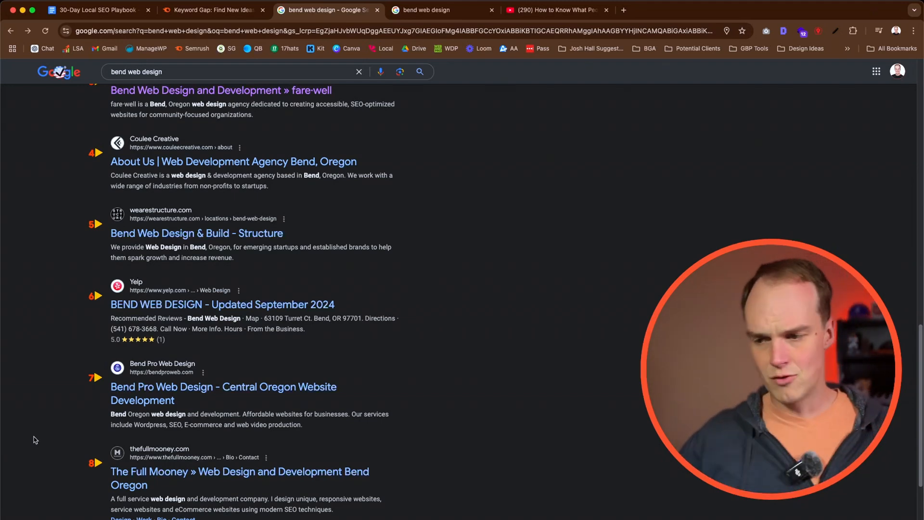
pyautogui.scroll(3)
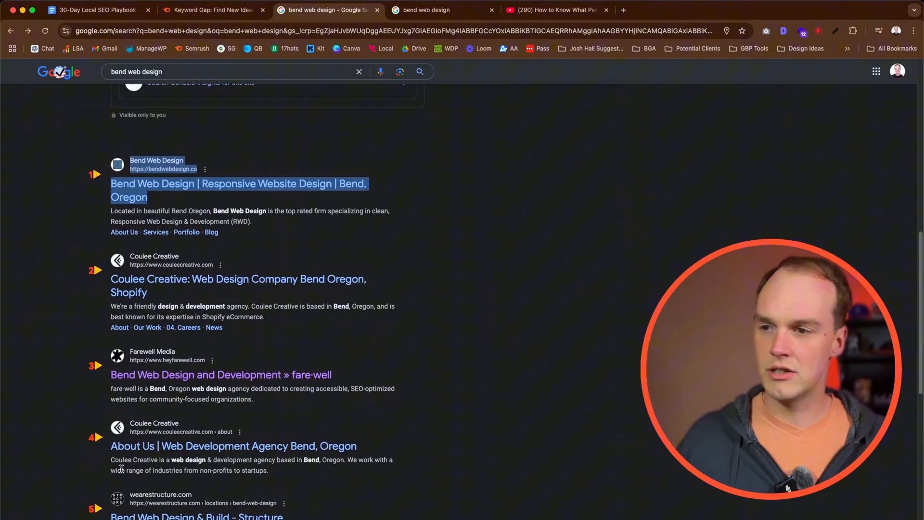
pyautogui.moveTo(72, 394)
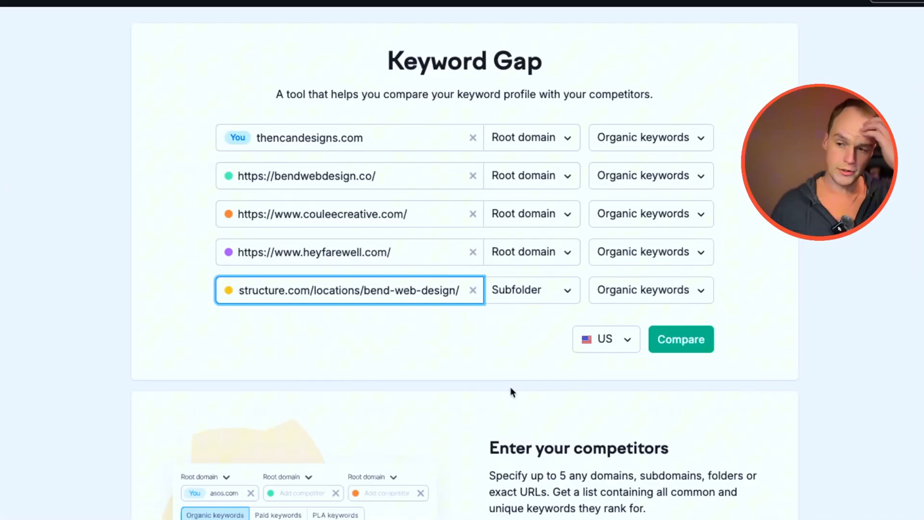
pyautogui.moveTo(497, 342)
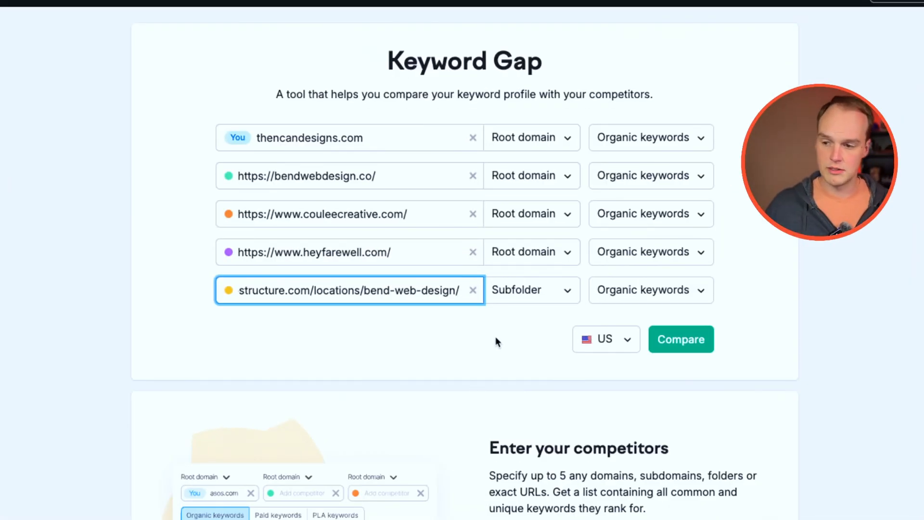
pyautogui.moveTo(527, 315)
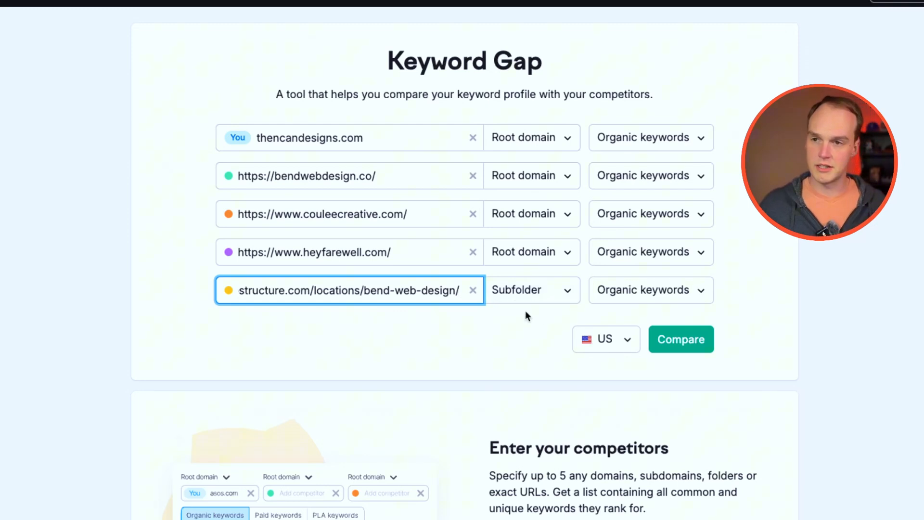
pyautogui.moveTo(490, 352)
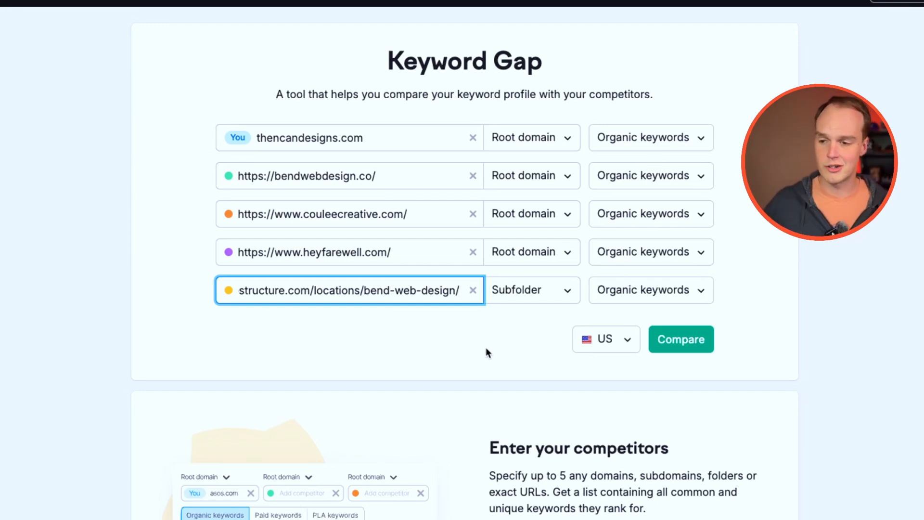
pyautogui.moveTo(489, 346)
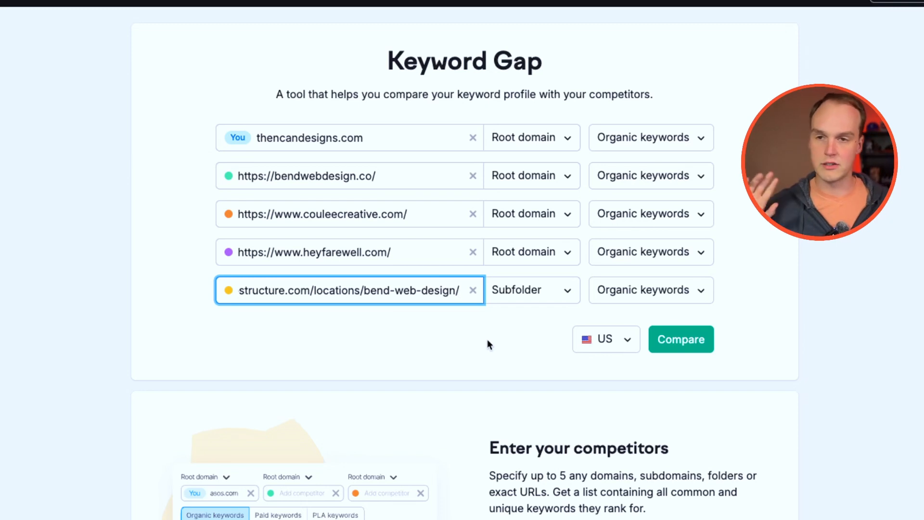
pyautogui.moveTo(536, 299)
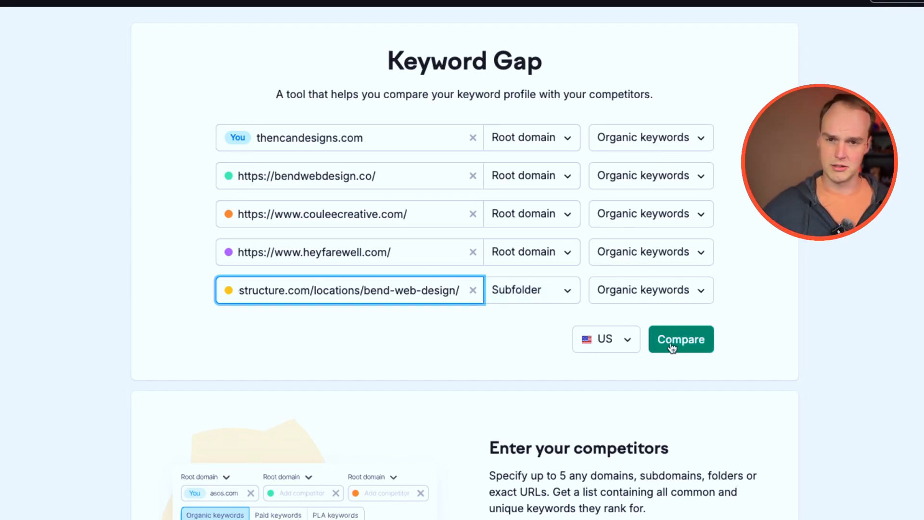
# Run the Keyword Gap comparison and switch the table to Untapped keywords only.
pyautogui.click(680, 339)
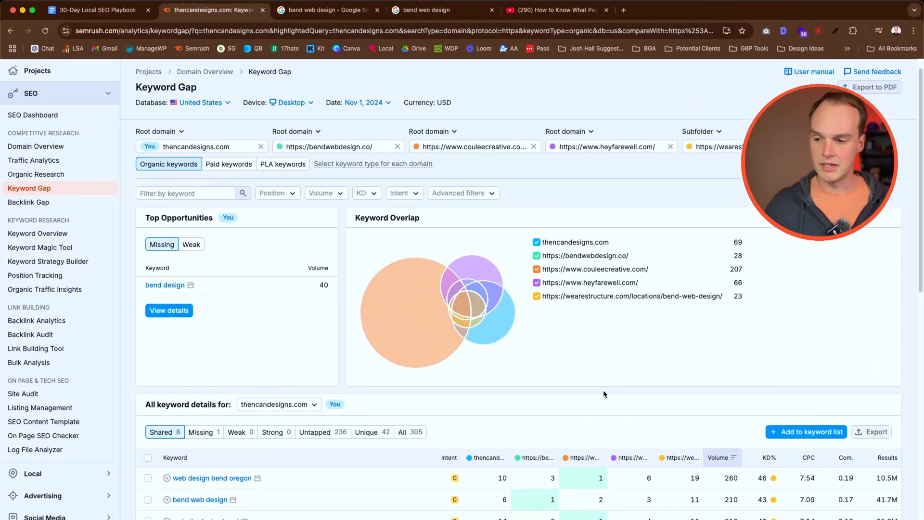
pyautogui.scroll(-3)
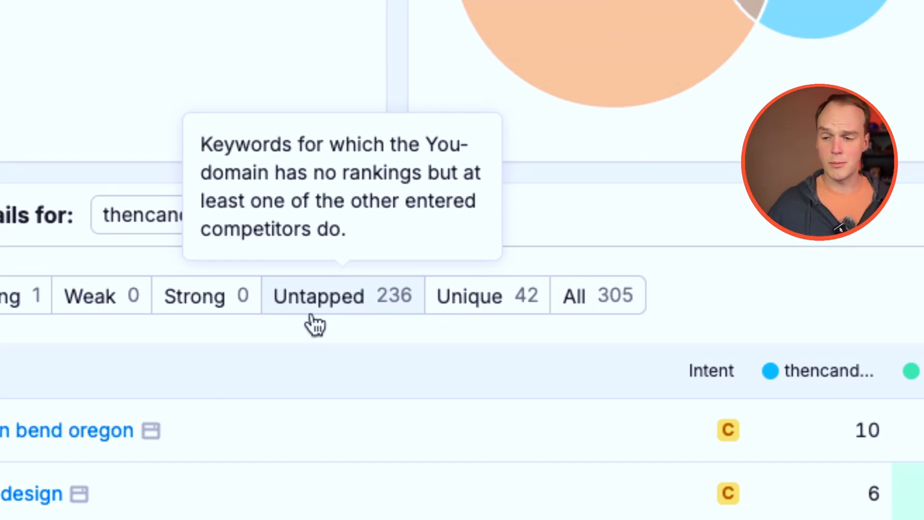
pyautogui.click(318, 295)
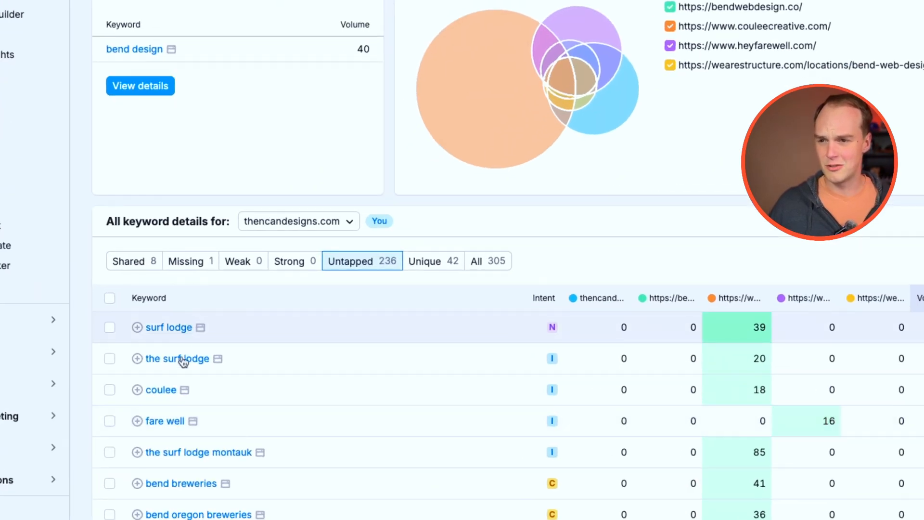
pyautogui.moveTo(171, 421)
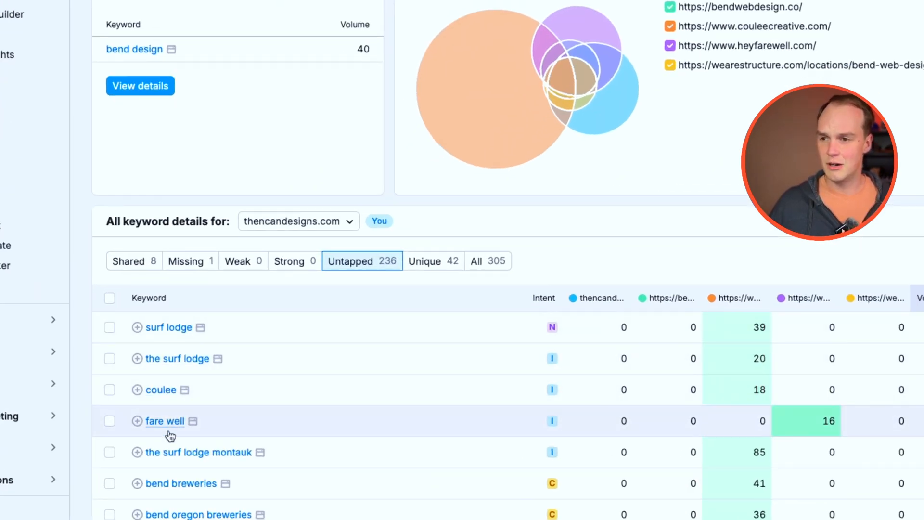
pyautogui.scroll(-3)
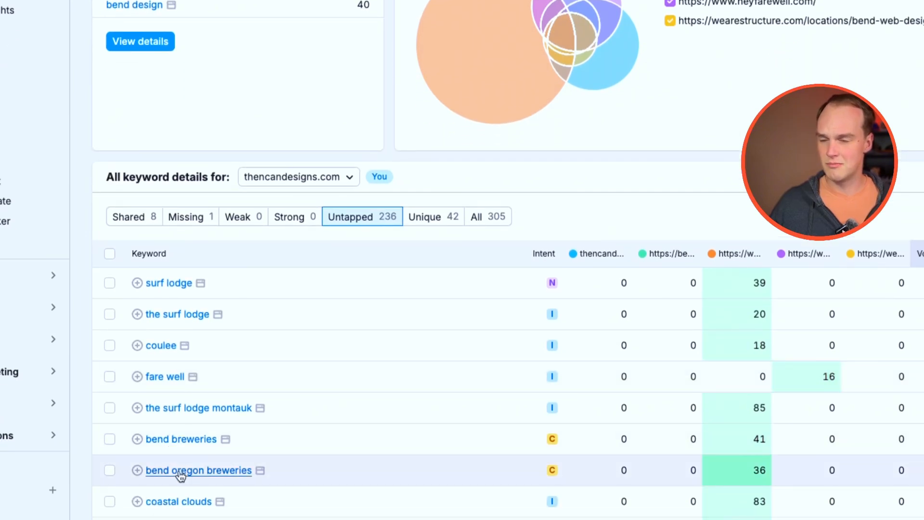
pyautogui.scroll(-3)
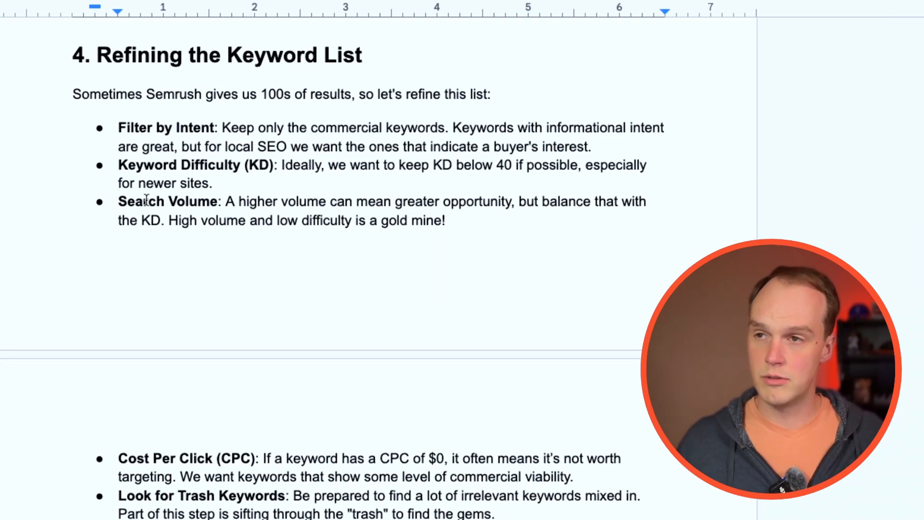
pyautogui.scroll(-3)
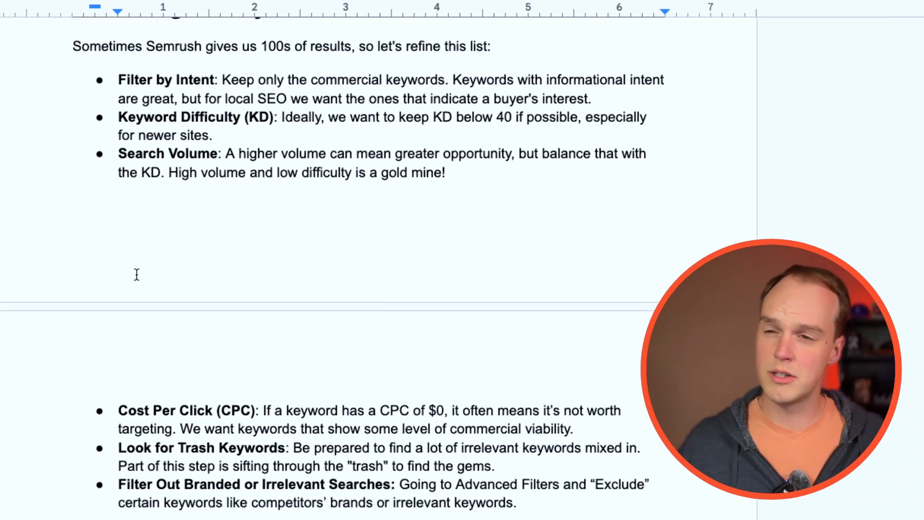
pyautogui.scroll(-3)
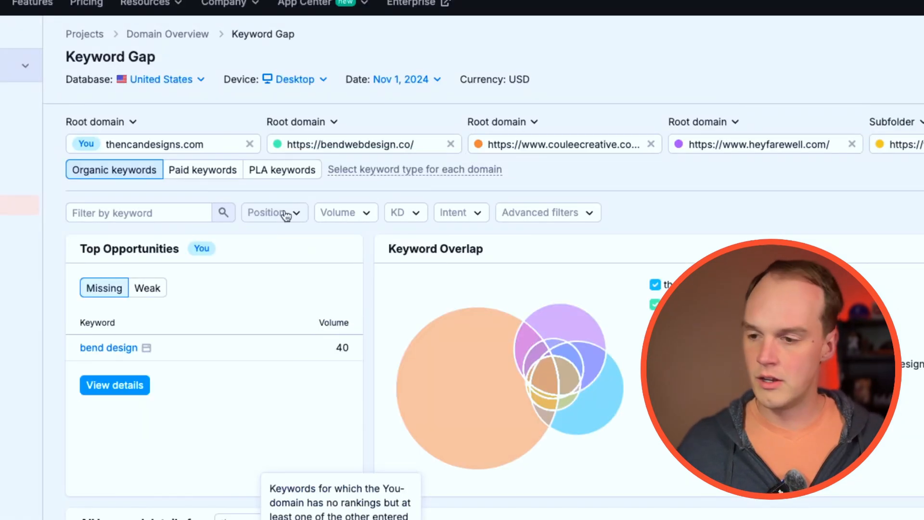
# Filter the untapped keywords to Commercial search intent.
pyautogui.click(460, 212)
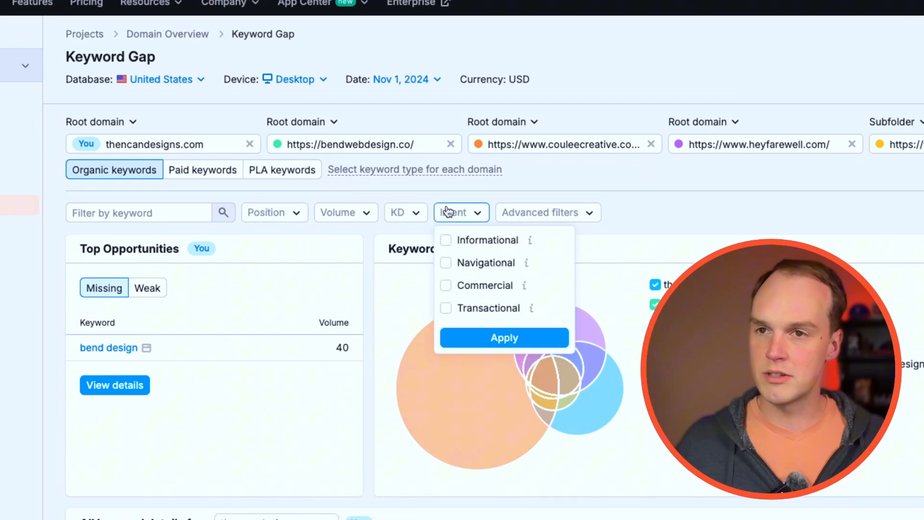
pyautogui.click(446, 285)
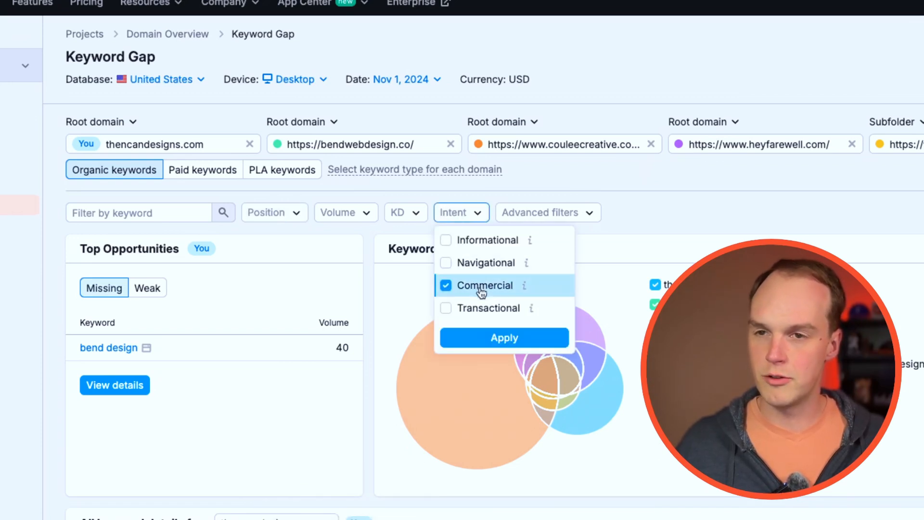
pyautogui.click(503, 337)
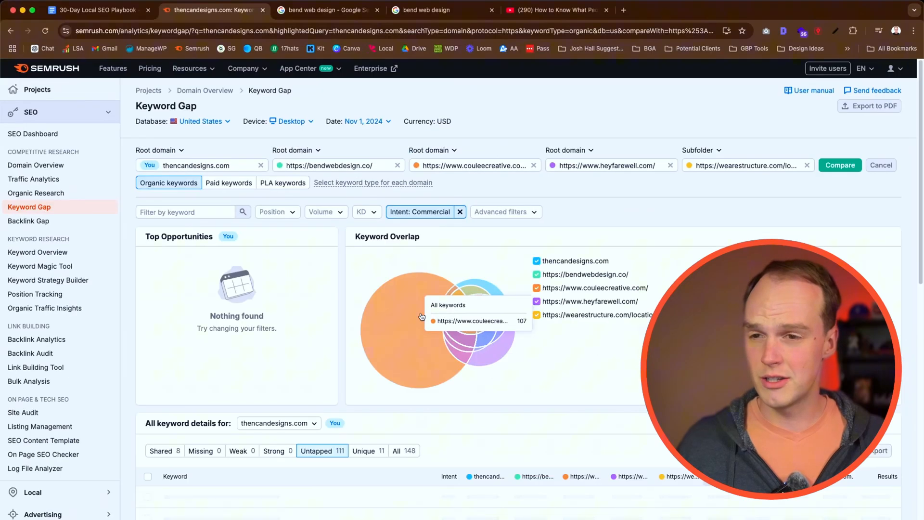
pyautogui.scroll(-3)
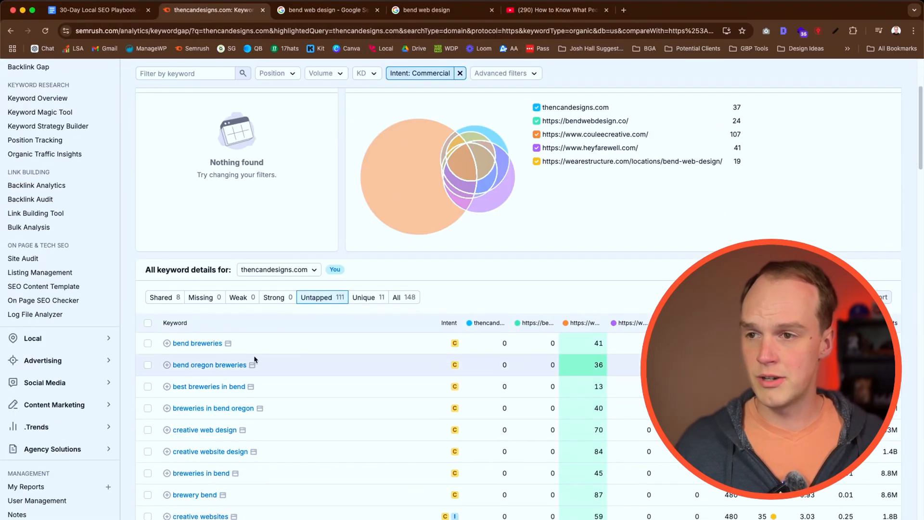
pyautogui.scroll(3)
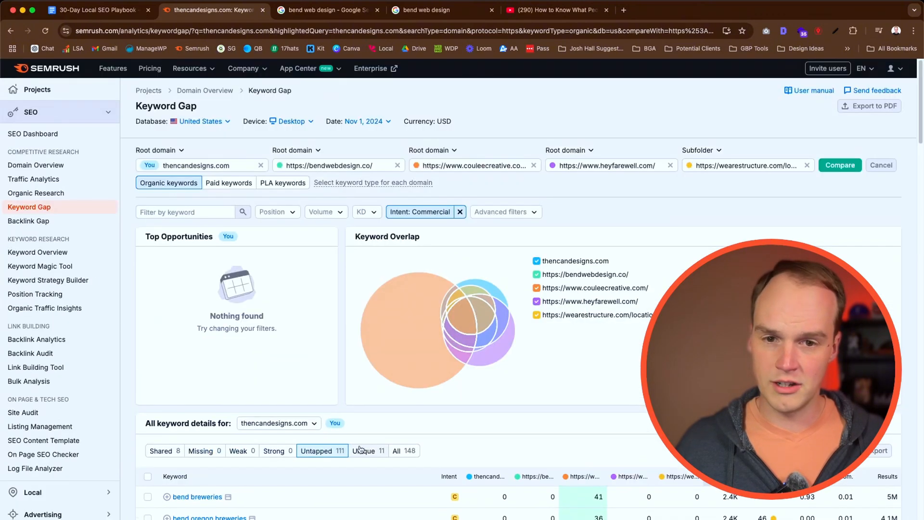
# Limit keyword difficulty to a custom range up to 40%, leaving 78 keywords.
pyautogui.click(366, 212)
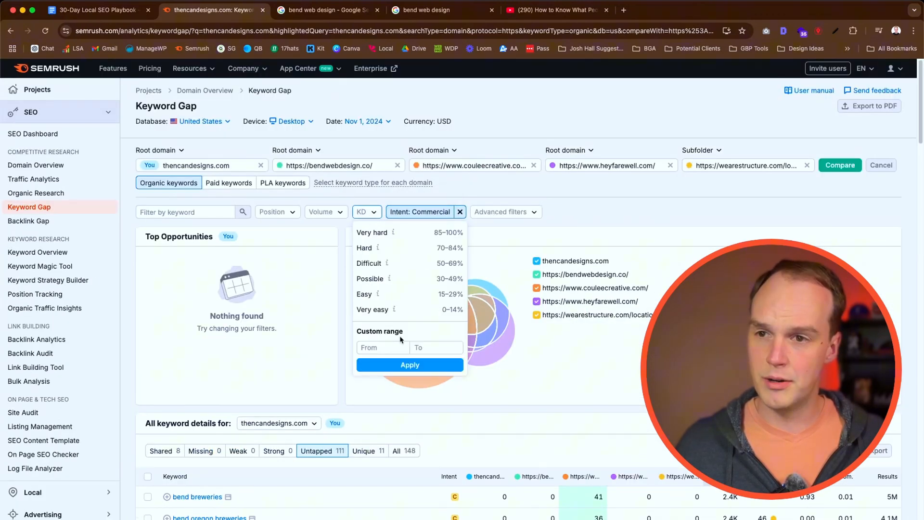
pyautogui.write('4')
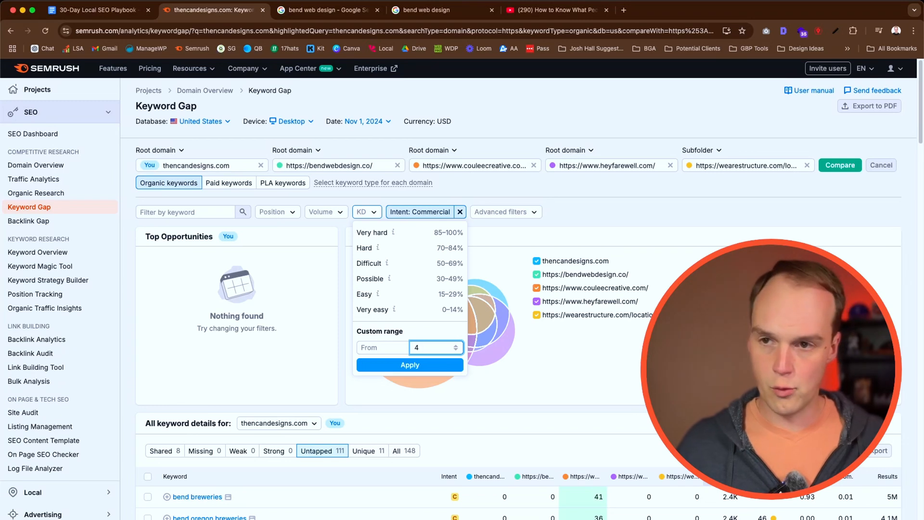
pyautogui.write('0')
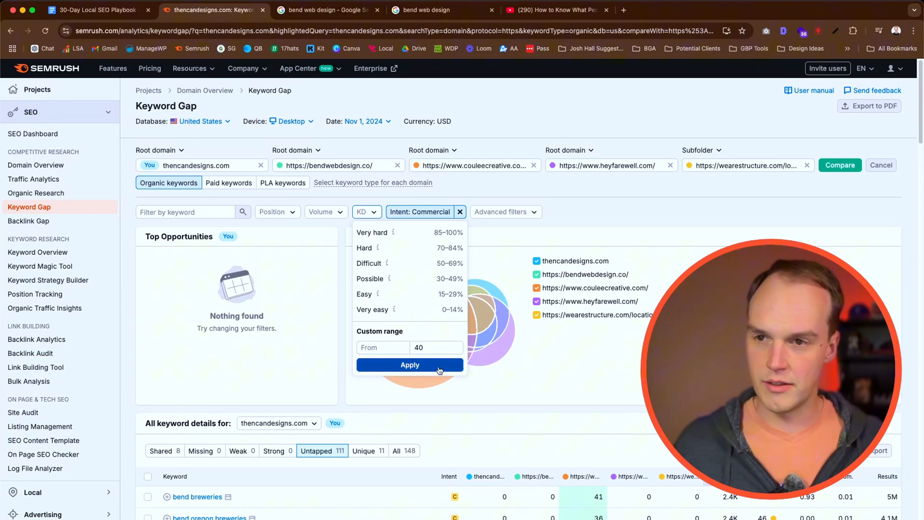
pyautogui.click(411, 364)
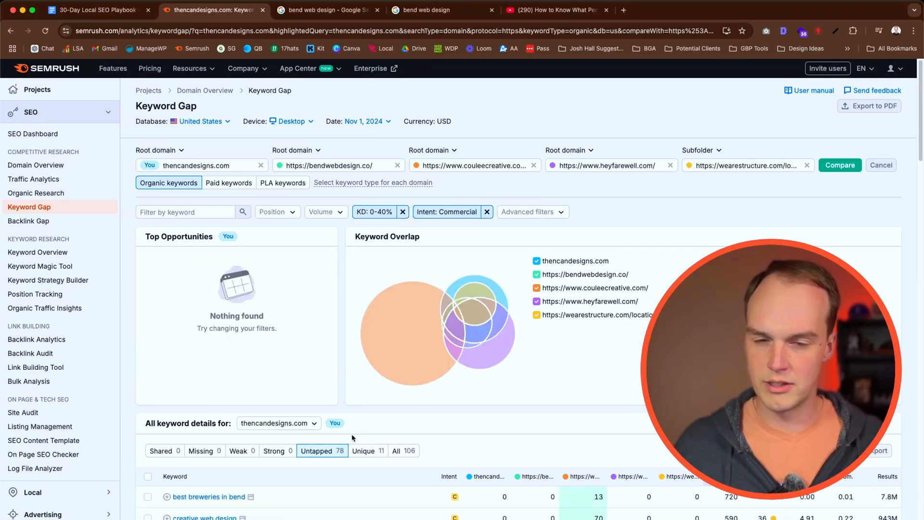
pyautogui.scroll(-3)
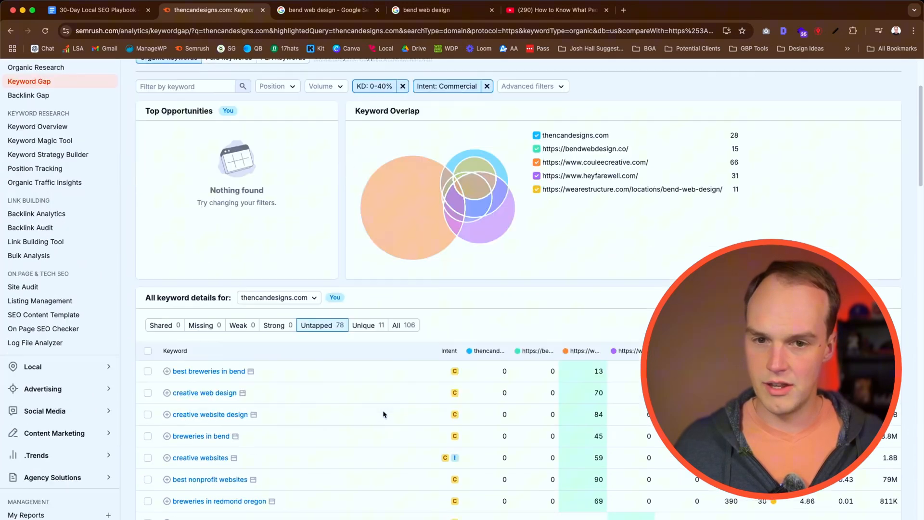
pyautogui.scroll(-3)
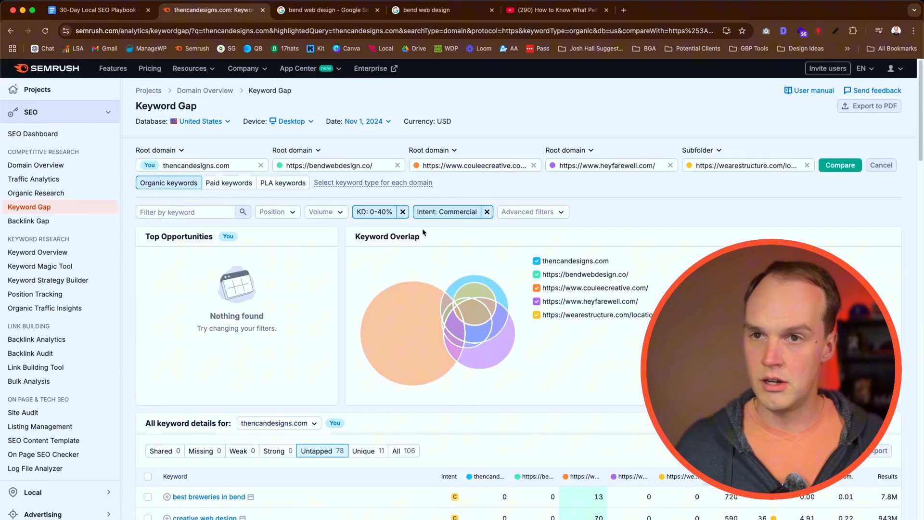
pyautogui.scroll(-3)
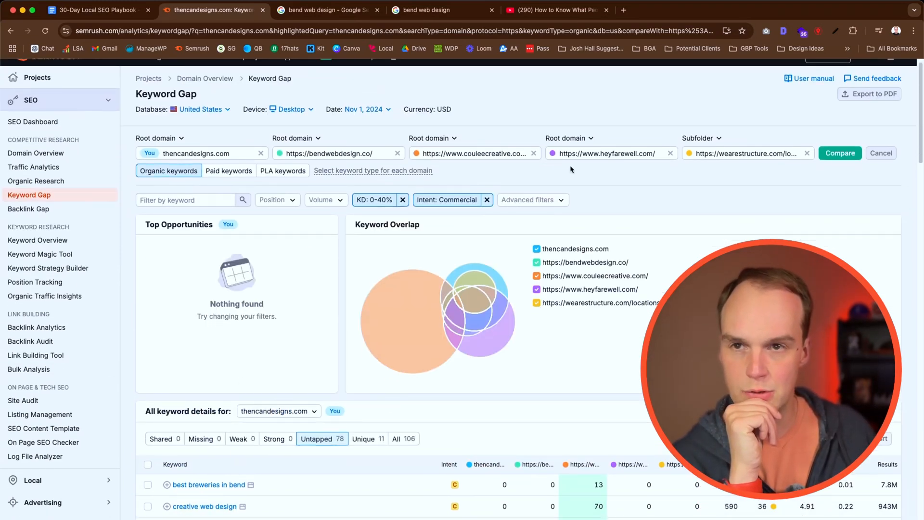
# Add an advanced filter excluding keywords containing 'brewer'.
pyautogui.click(531, 199)
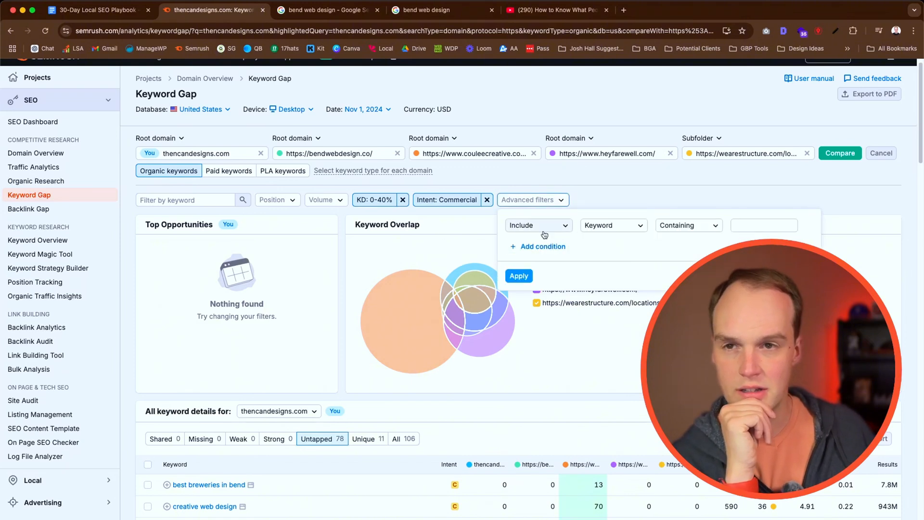
pyautogui.click(536, 225)
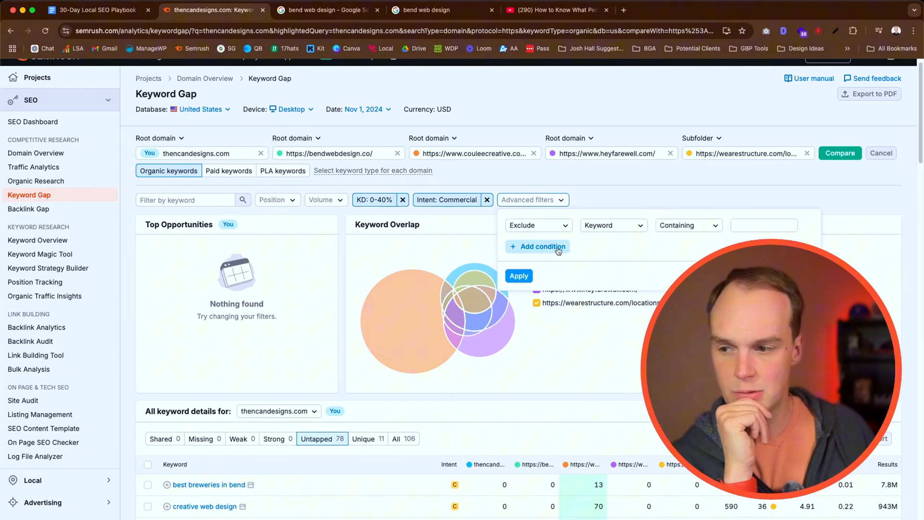
pyautogui.moveTo(731, 237)
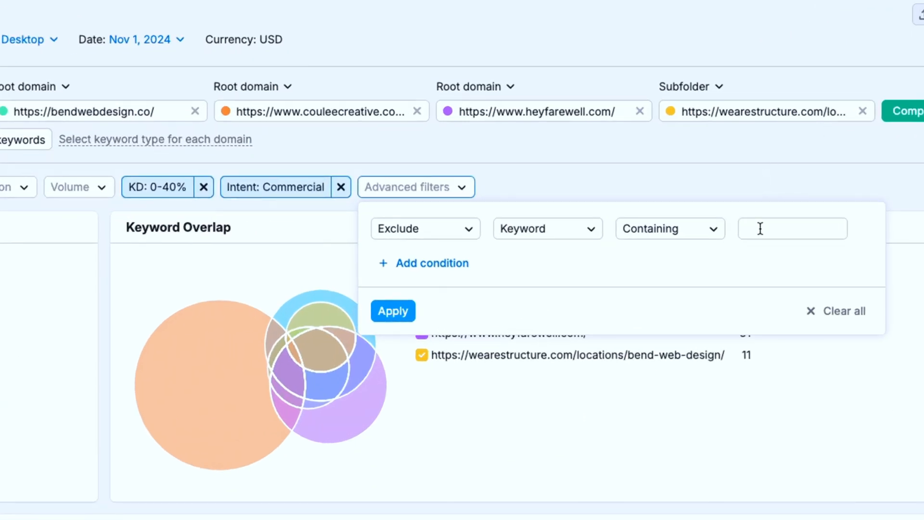
pyautogui.write('brewer')
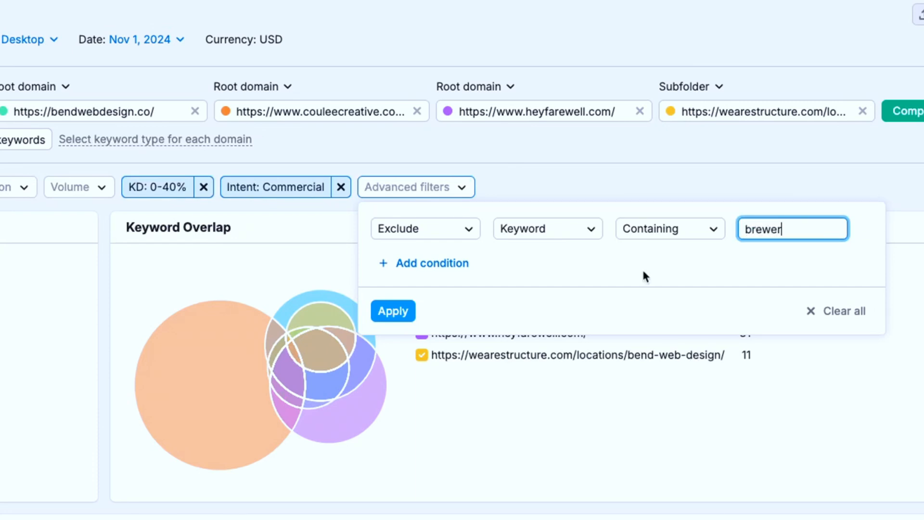
pyautogui.click(393, 311)
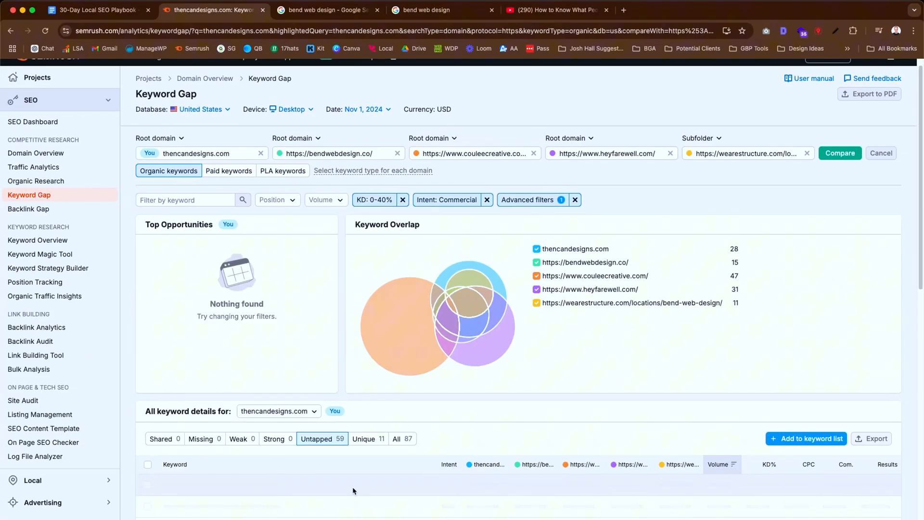
pyautogui.scroll(-3)
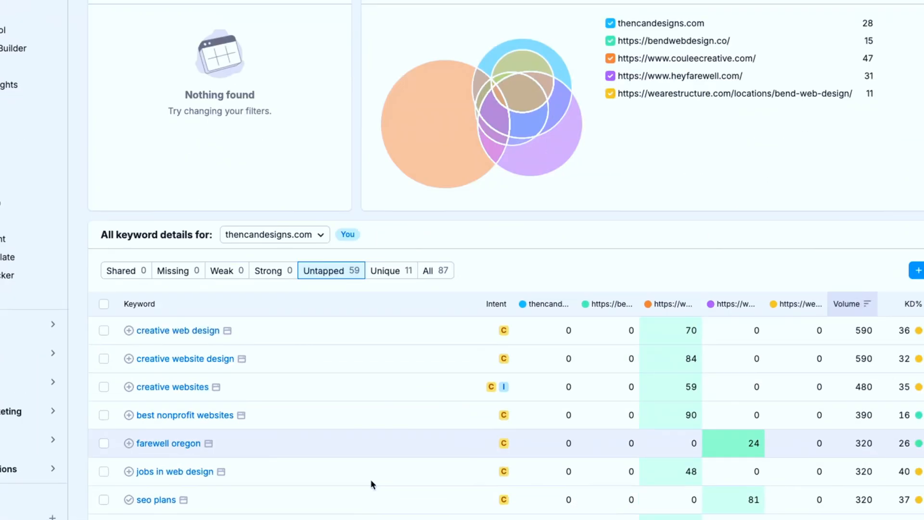
pyautogui.scroll(-3)
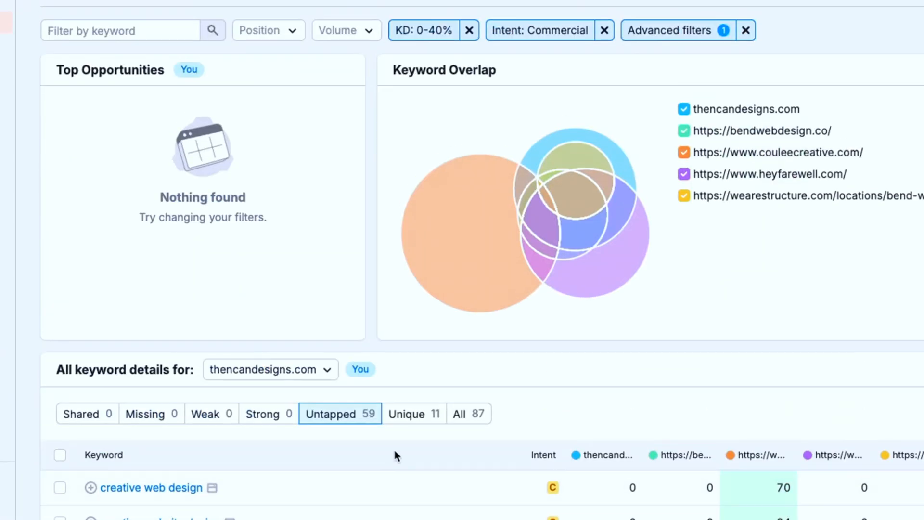
# Add a second exclusion for keywords containing 'farewell', leaving 58 keywords.
pyautogui.click(670, 30)
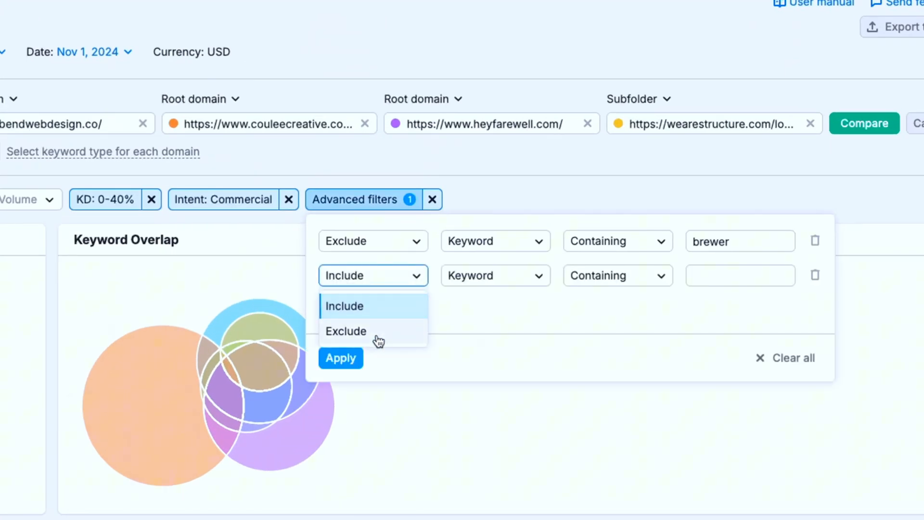
pyautogui.write('farewell')
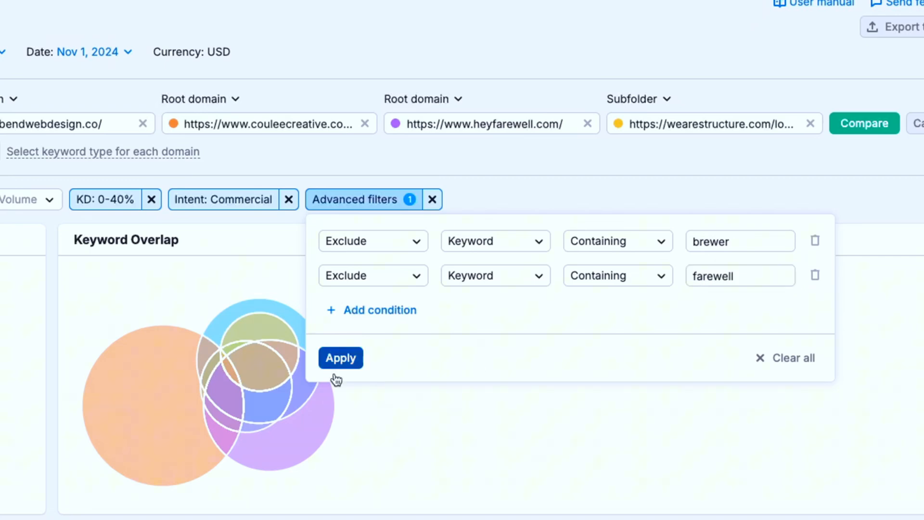
pyautogui.click(340, 358)
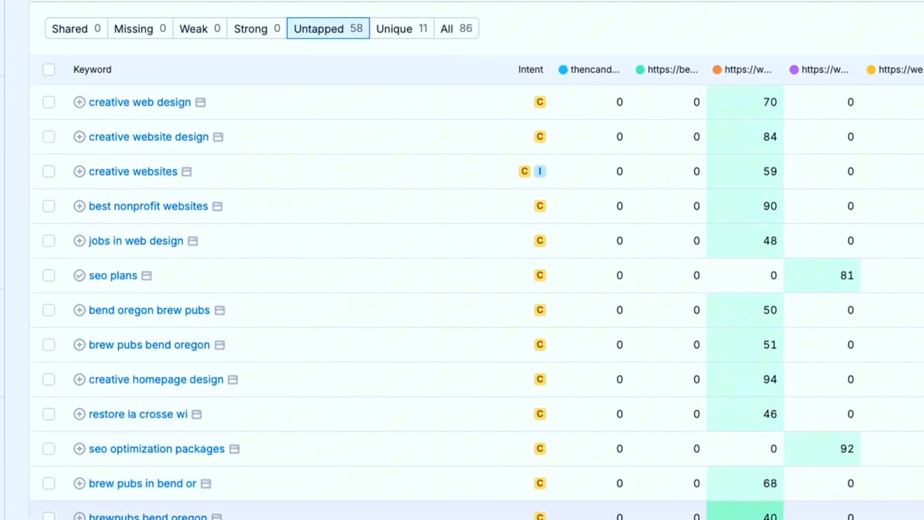
pyautogui.scroll(-3)
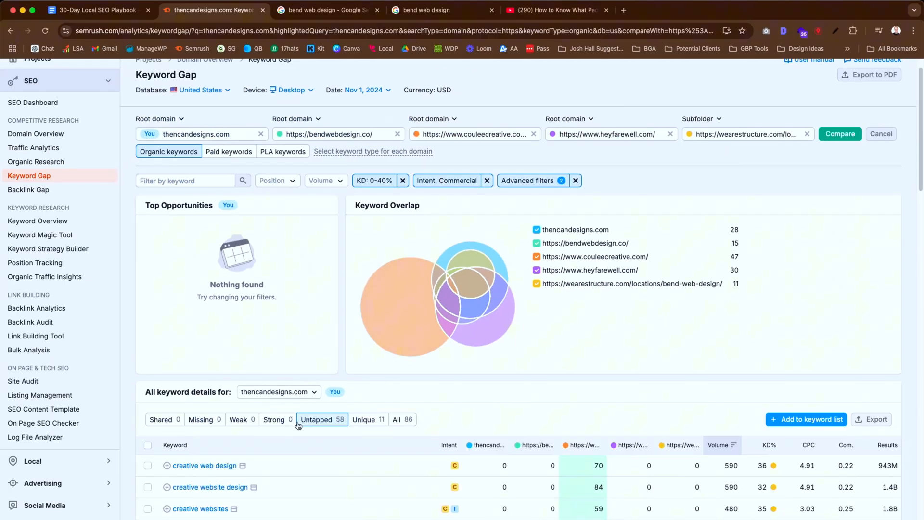
pyautogui.scroll(-3)
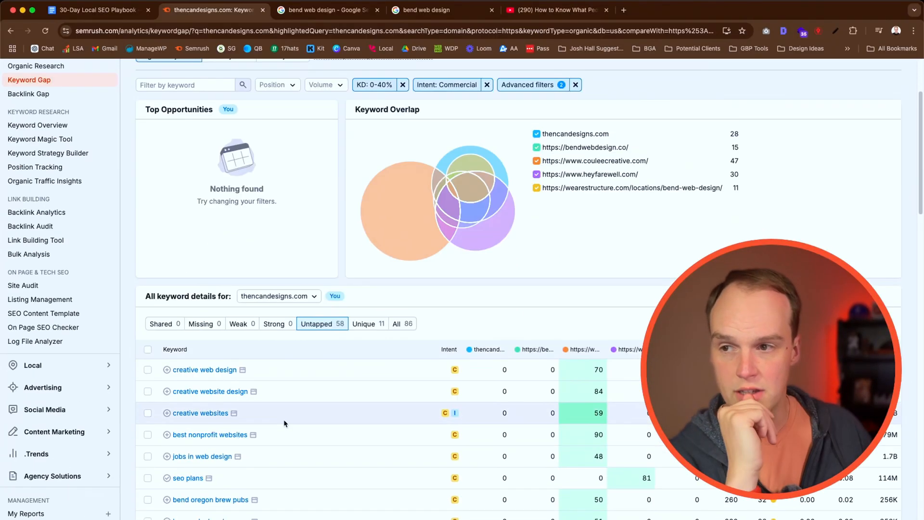
# Add an Include condition for keywords containing 'bend', leaving 28 results.
pyautogui.scroll(-3)
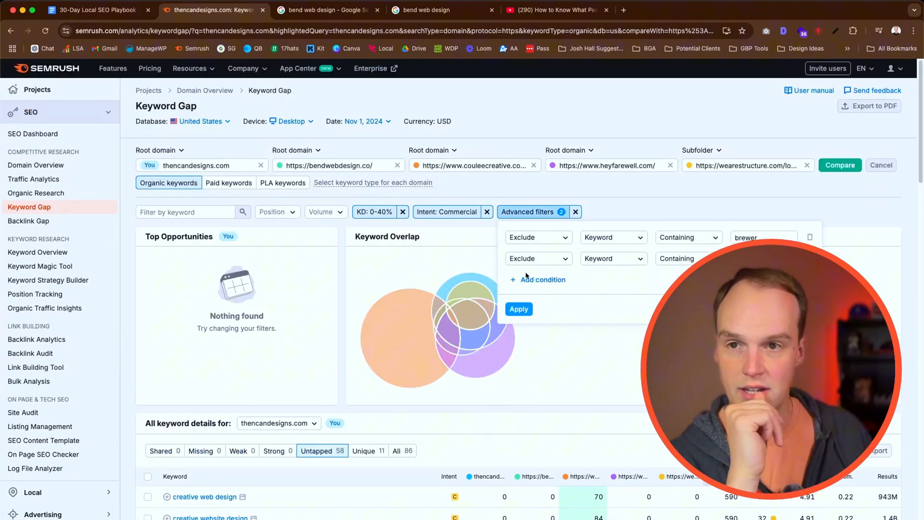
pyautogui.click(542, 279)
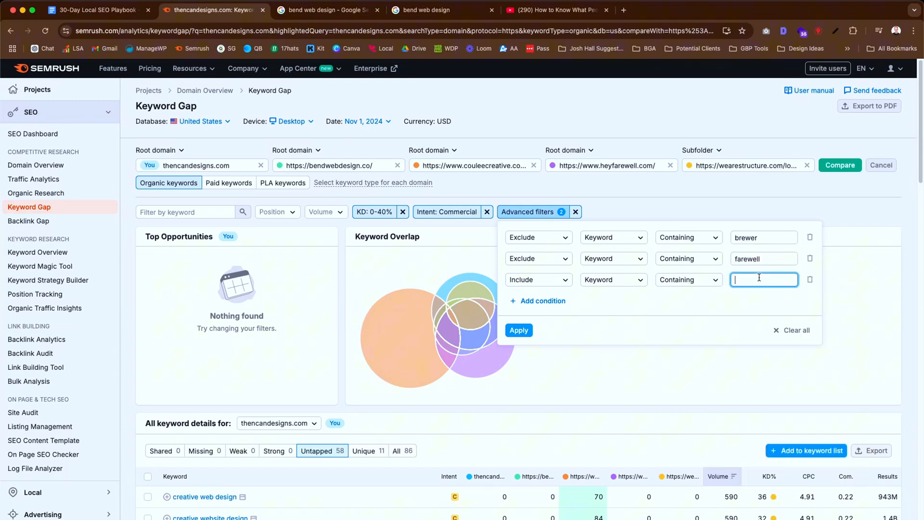
pyautogui.write('ben')
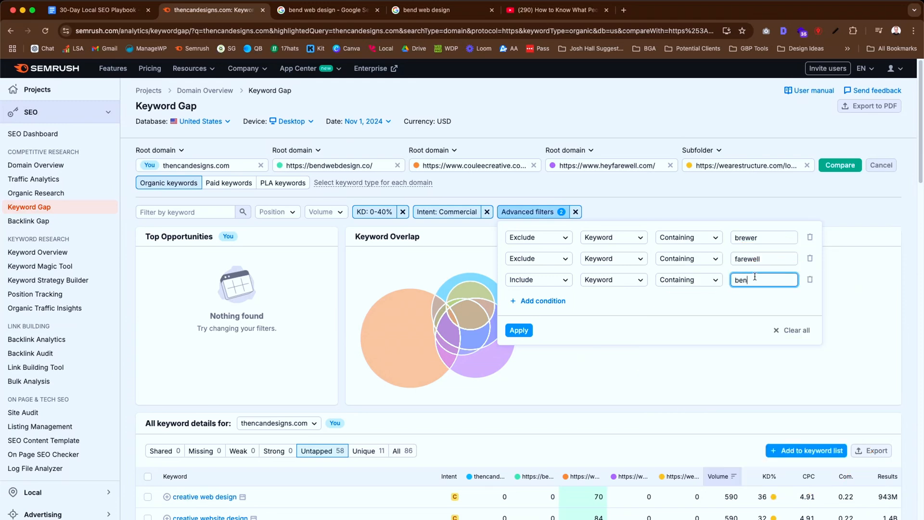
pyautogui.click(518, 331)
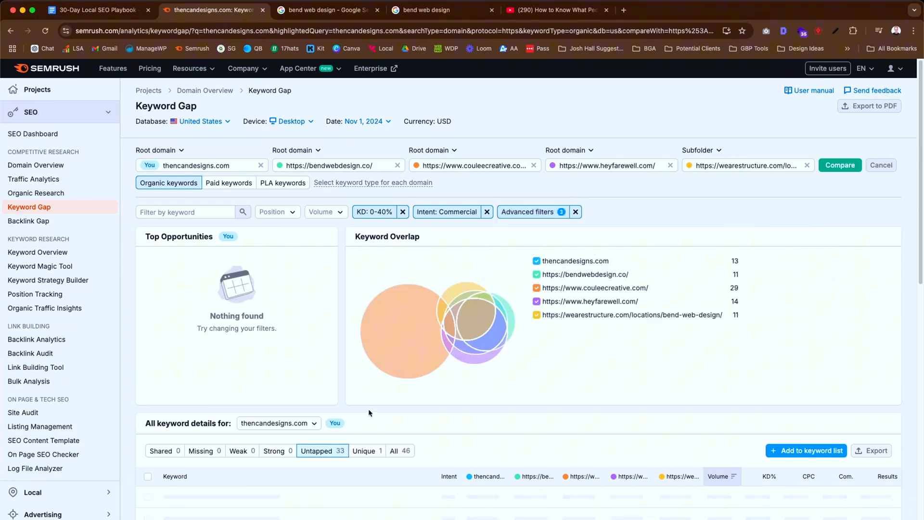
pyautogui.scroll(-3)
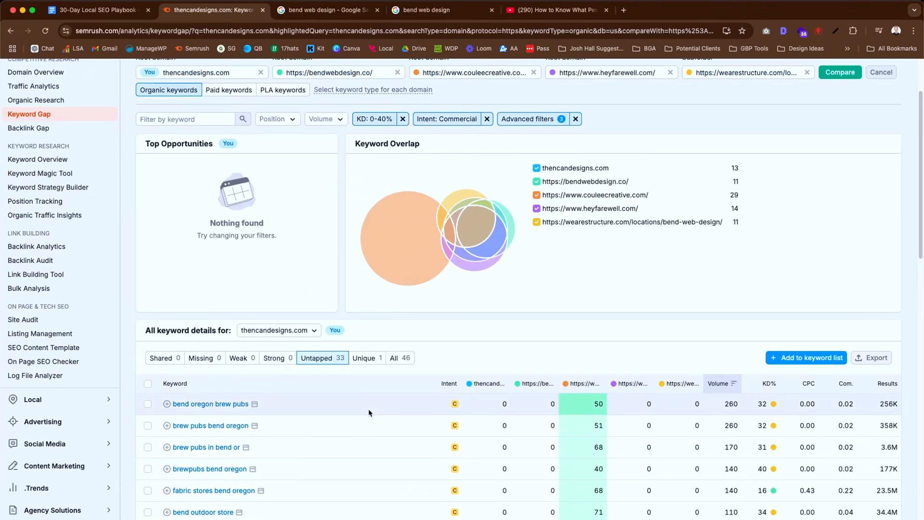
pyautogui.scroll(-3)
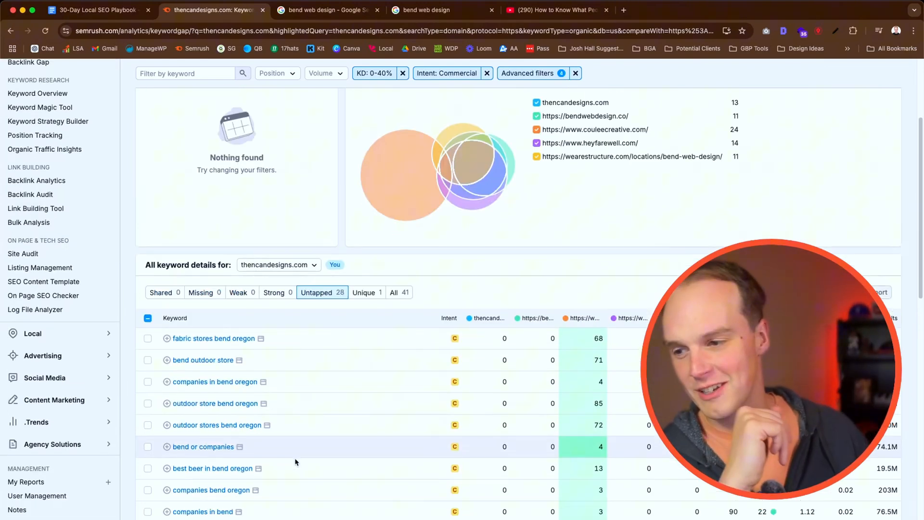
pyautogui.scroll(-3)
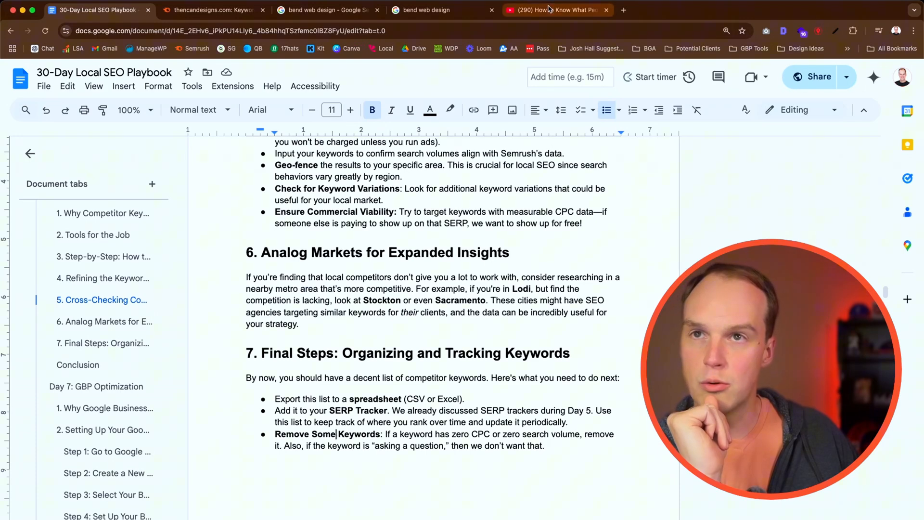
# Return to the filtered Keyword Gap results of 28 Bend keywords.
pyautogui.click(211, 10)
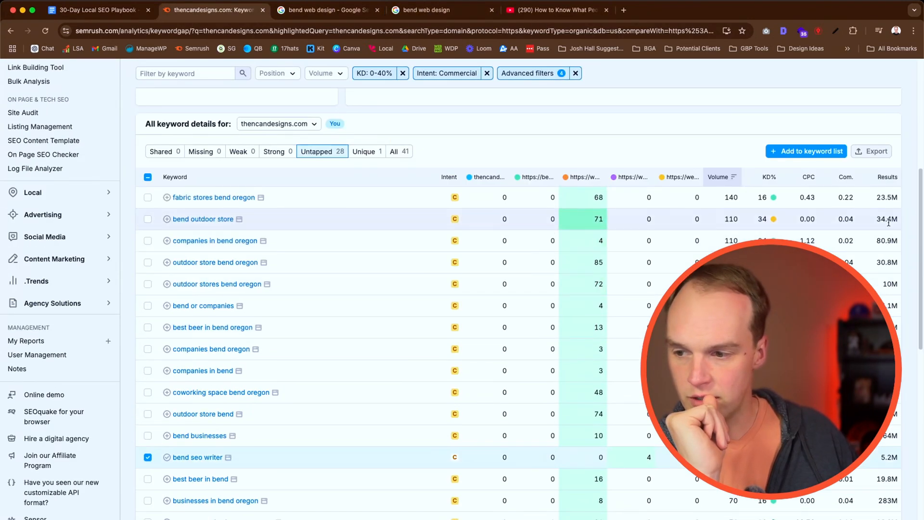
# Export all 28 untapped keywords as a CSV and open the downloaded file.
pyautogui.click(874, 151)
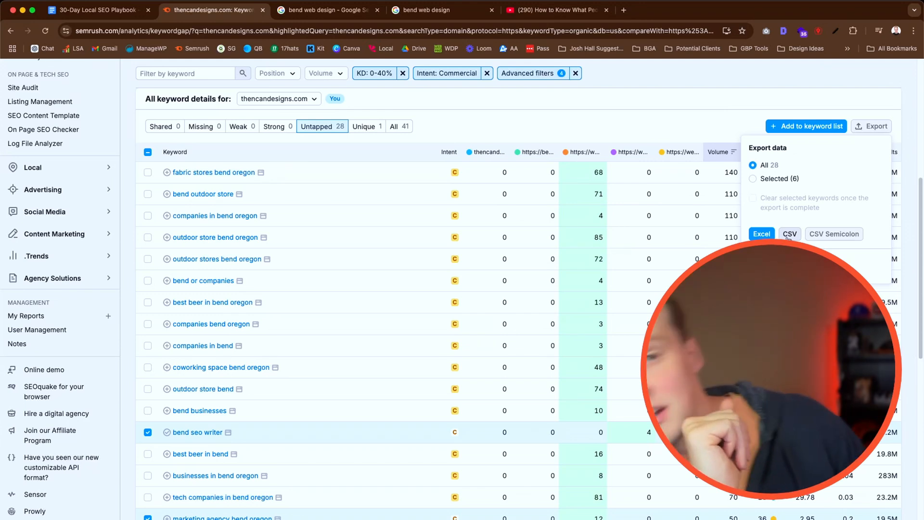
pyautogui.click(789, 234)
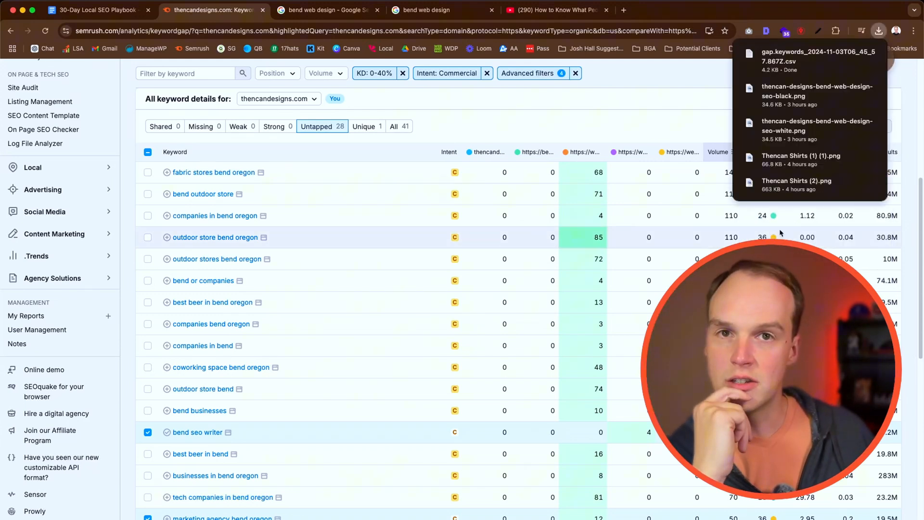
pyautogui.click(878, 31)
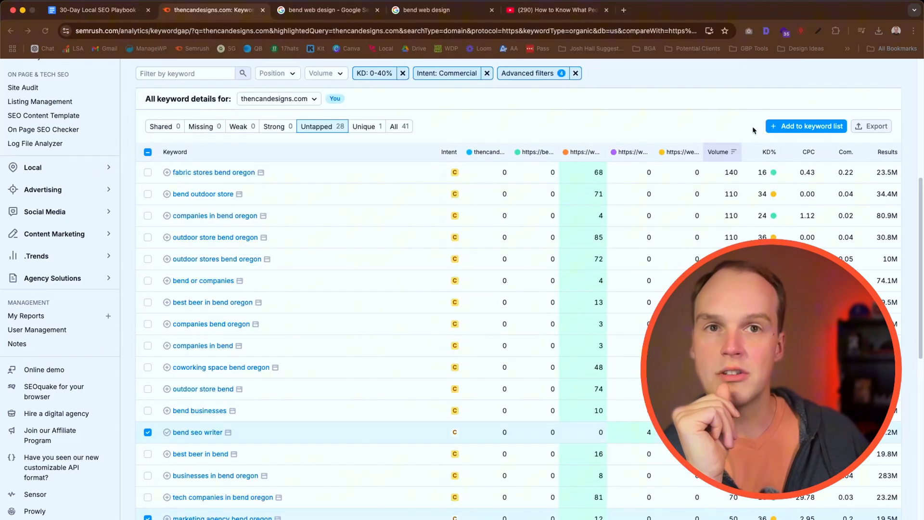
pyautogui.click(871, 126)
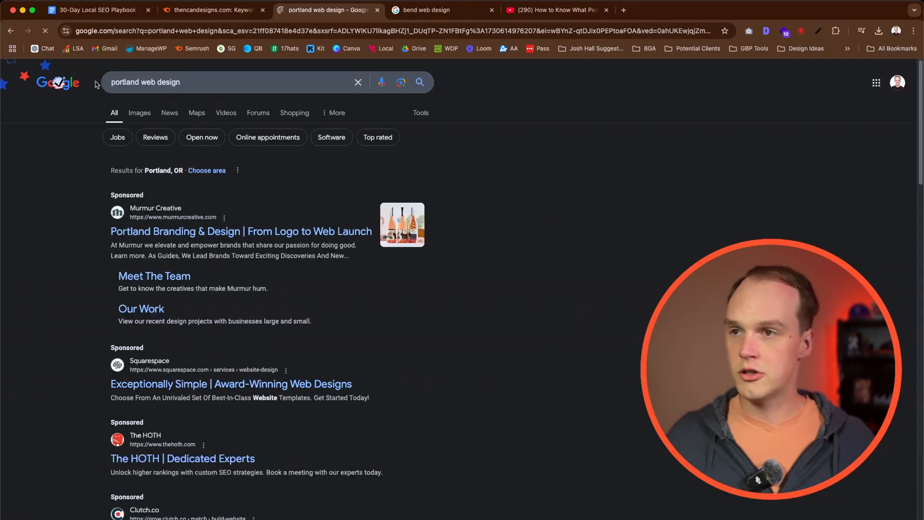
# Copy the link address of the Portland Web Design result.
pyautogui.scroll(-3)
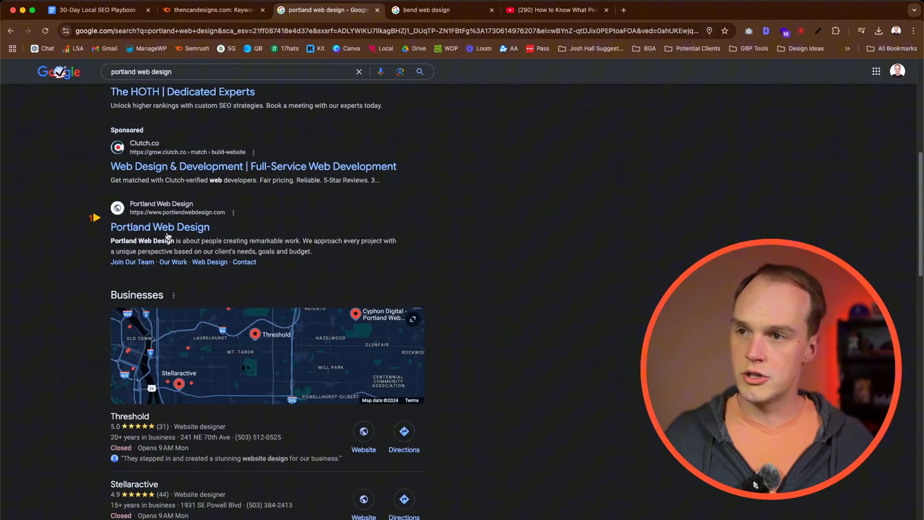
pyautogui.rightClick(160, 227)
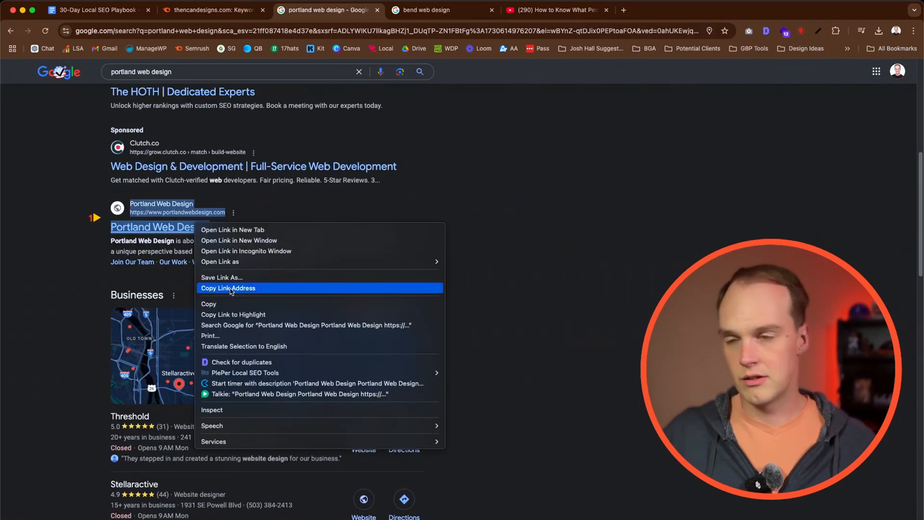
pyautogui.click(212, 10)
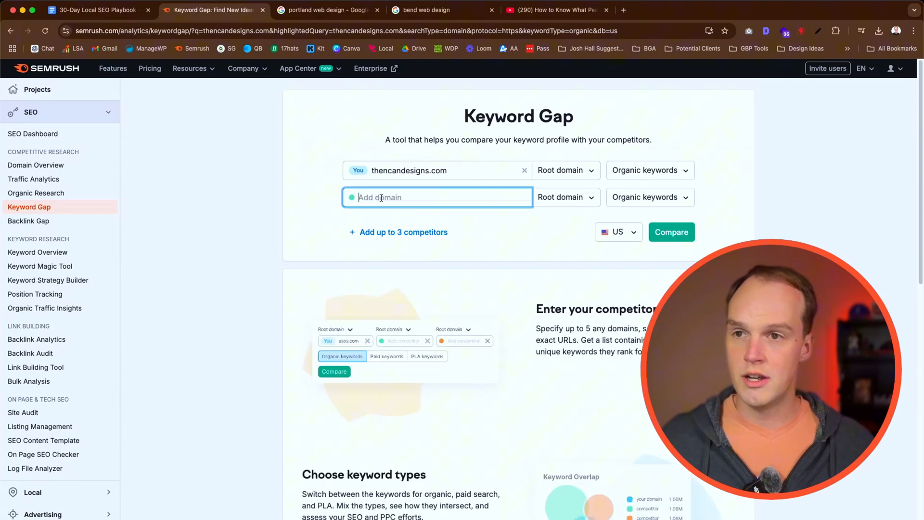
pyautogui.write('https://www.portlandwebdesign.com/')
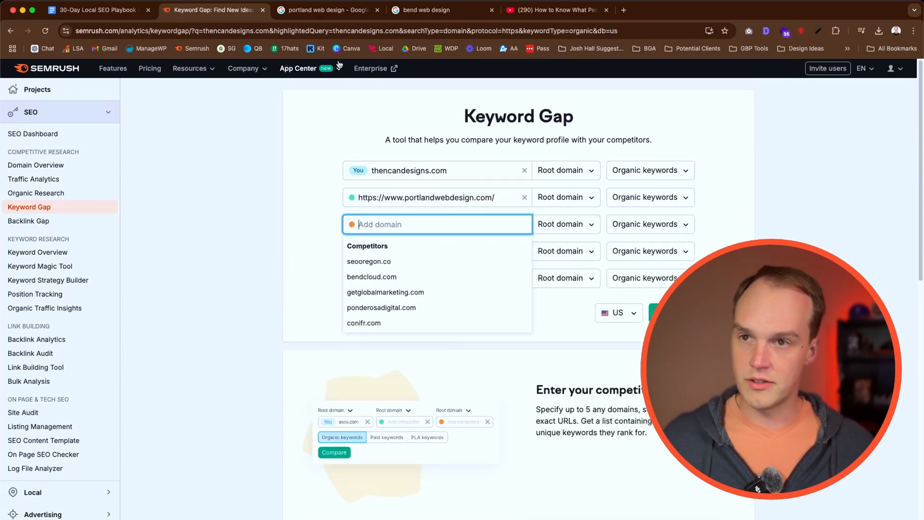
pyautogui.click(326, 10)
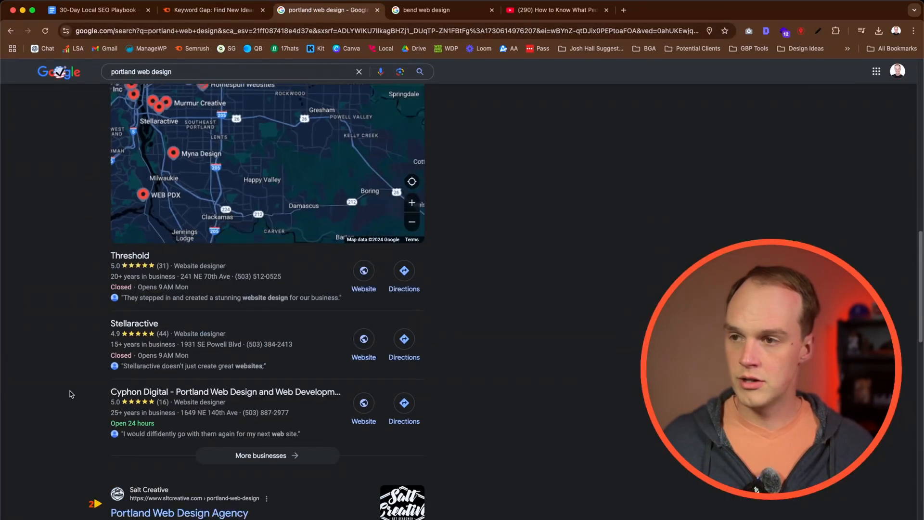
pyautogui.rightClick(179, 239)
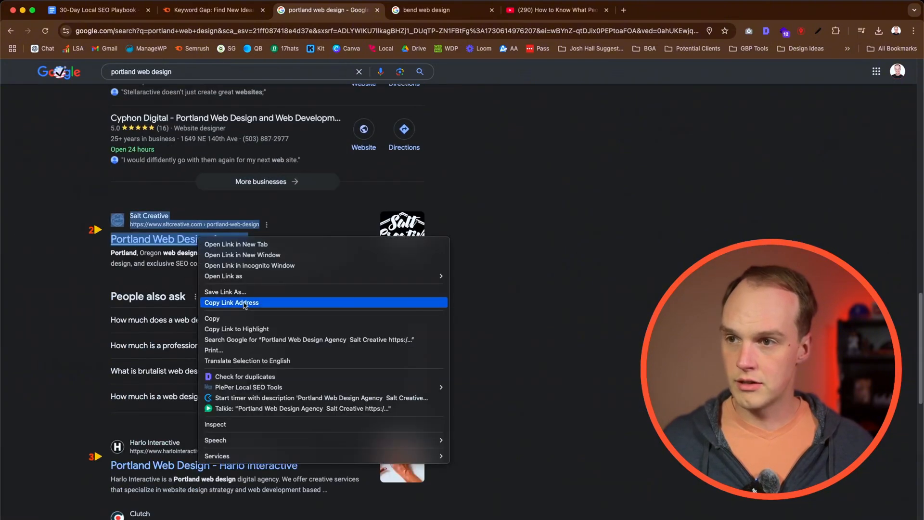
pyautogui.click(211, 9)
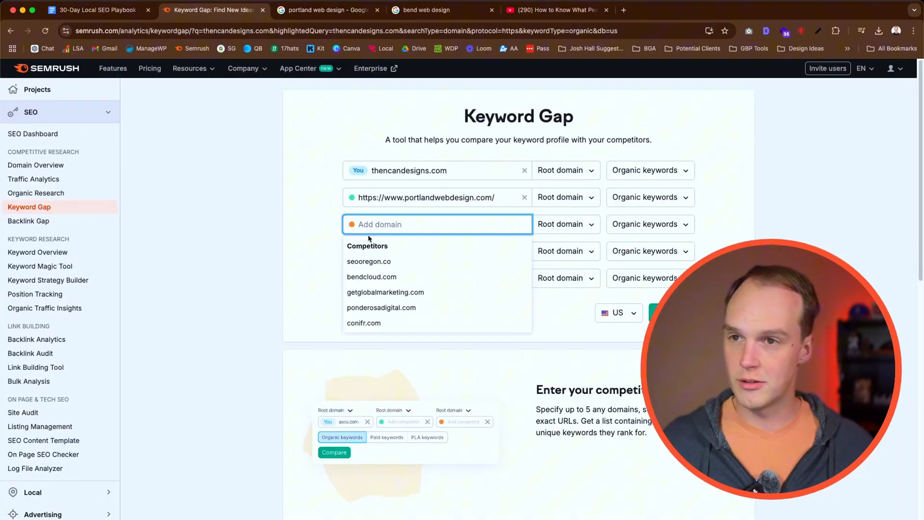
# Copy the Intuitive Digital page address from the Portland results as another competitor.
pyautogui.click(328, 10)
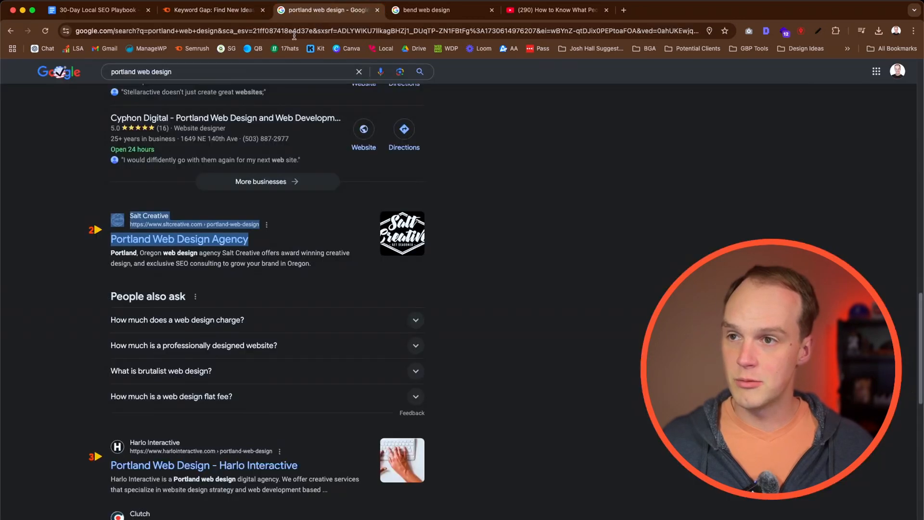
pyautogui.scroll(-3)
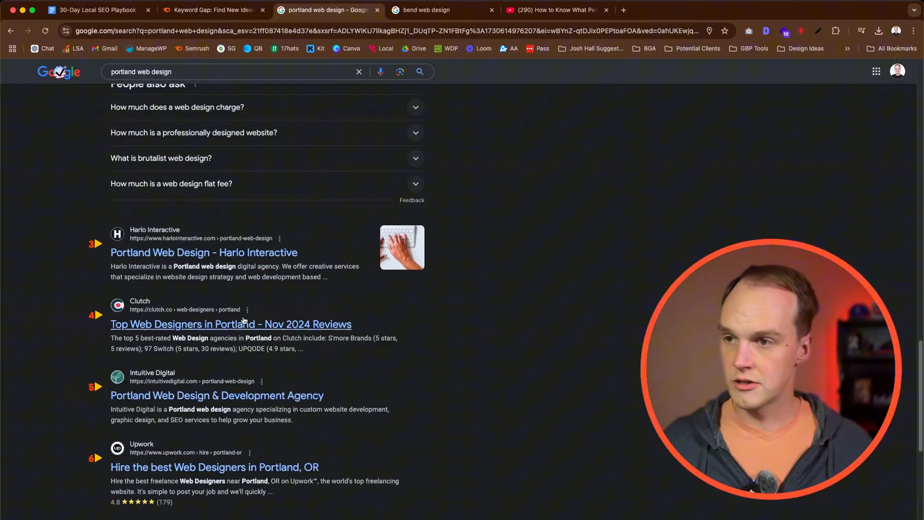
pyautogui.scroll(-3)
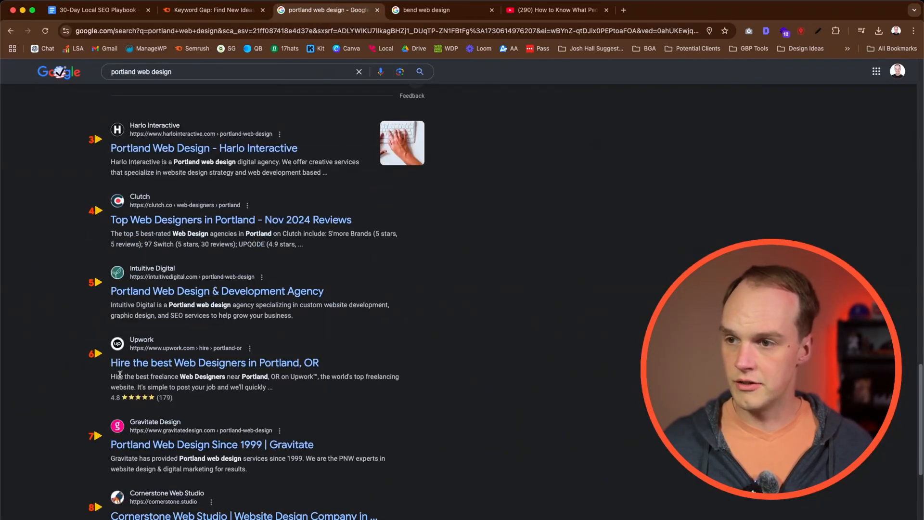
pyautogui.rightClick(217, 291)
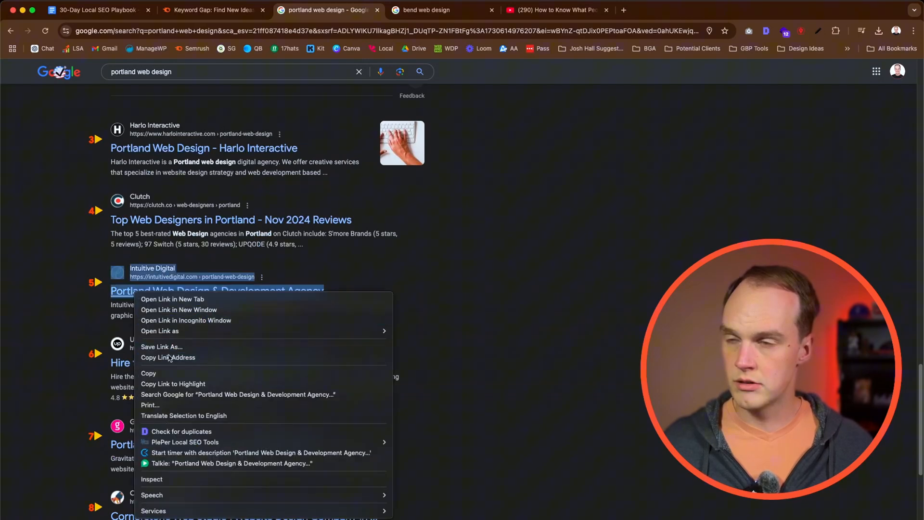
pyautogui.click(212, 9)
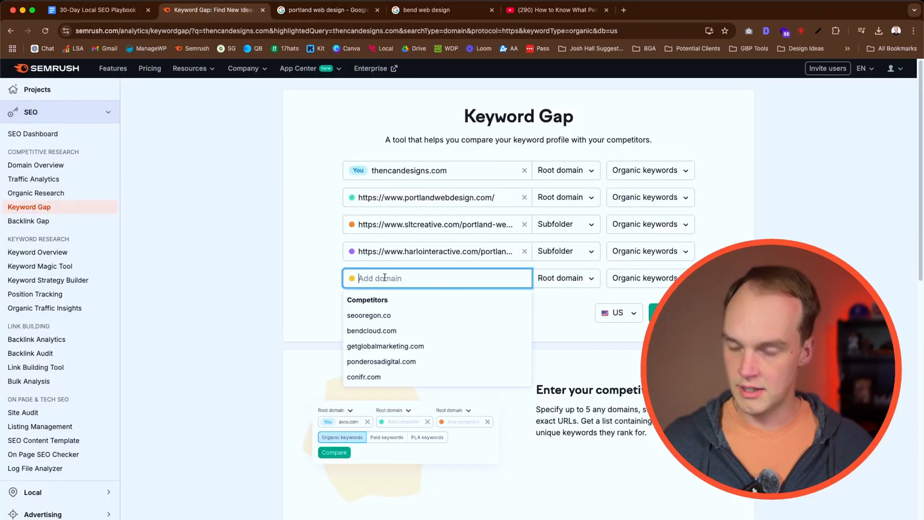
pyautogui.click(326, 10)
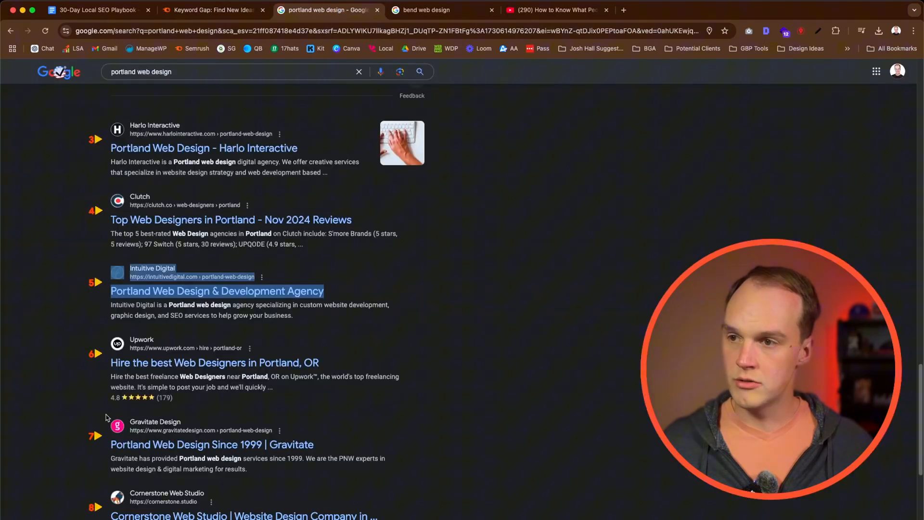
pyautogui.scroll(-3)
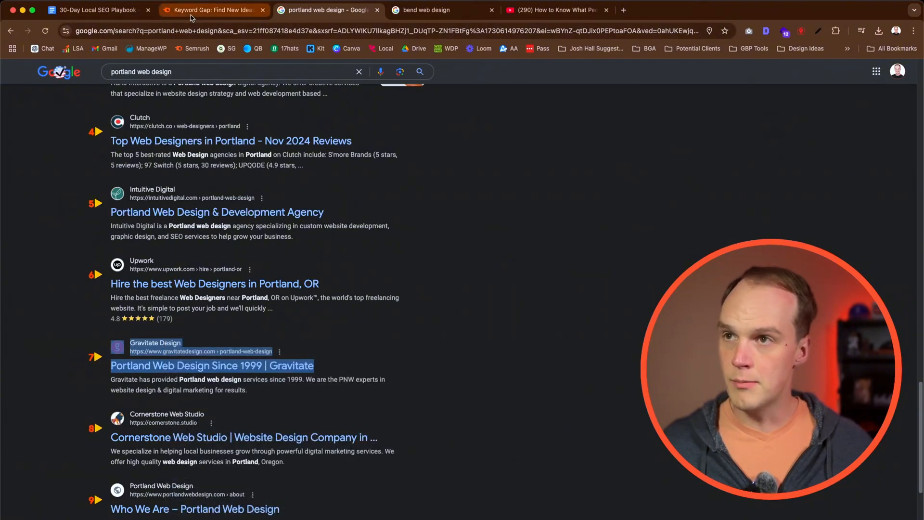
# Replace your domain with gravitatedesign.com/portland-web-design/ and run the comparison.
pyautogui.click(212, 10)
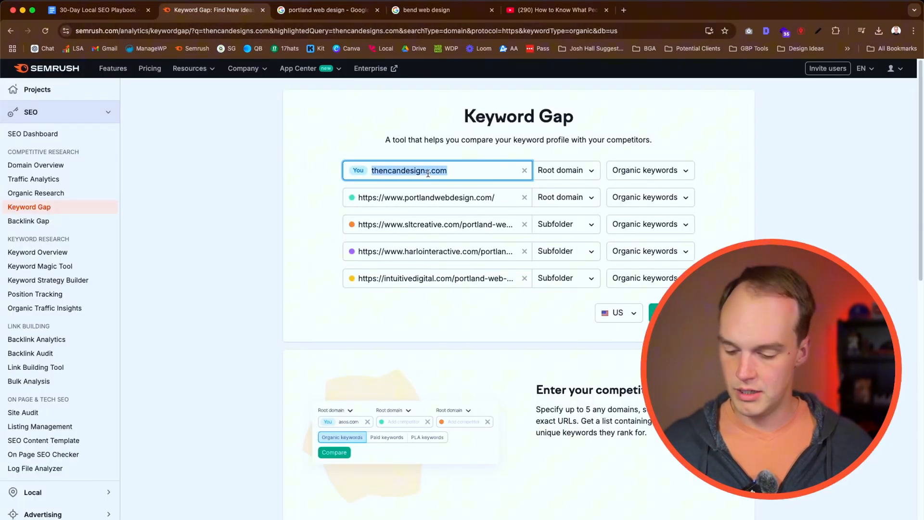
pyautogui.write('vitatedesign.com/portland-web-design/')
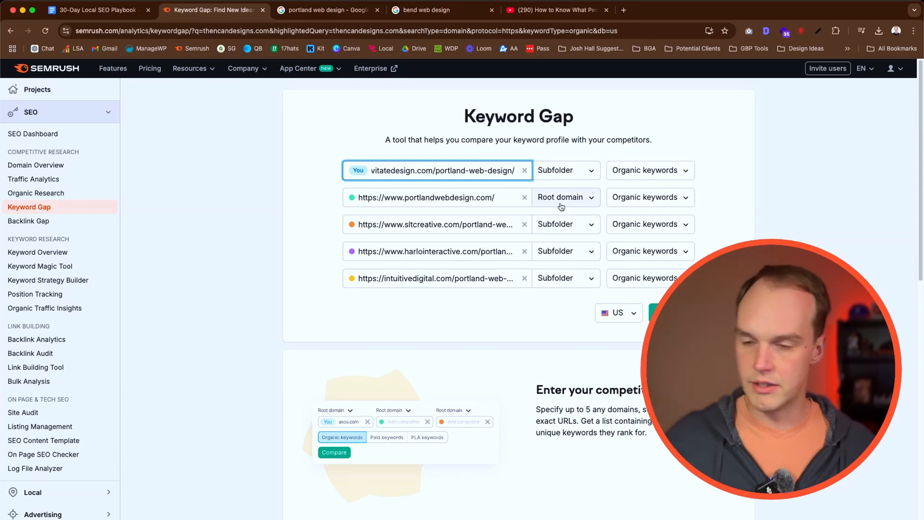
pyautogui.click(658, 312)
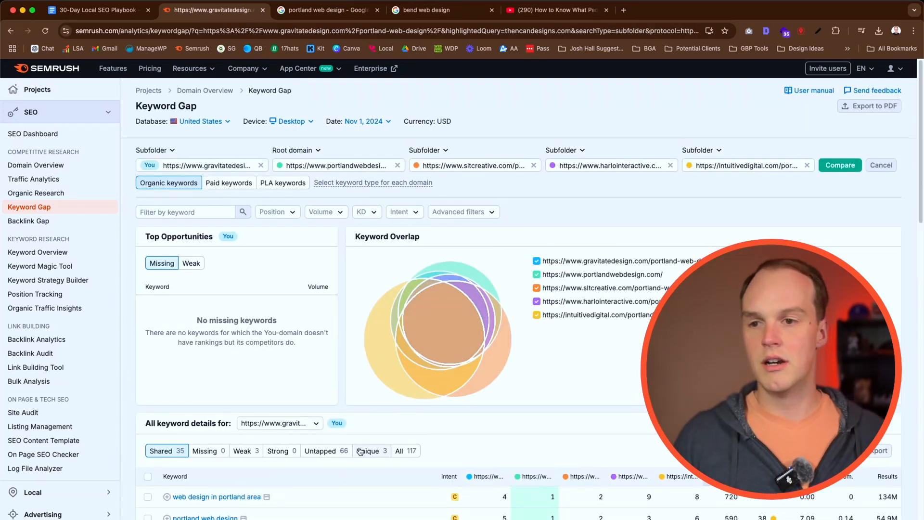
pyautogui.moveTo(370, 451)
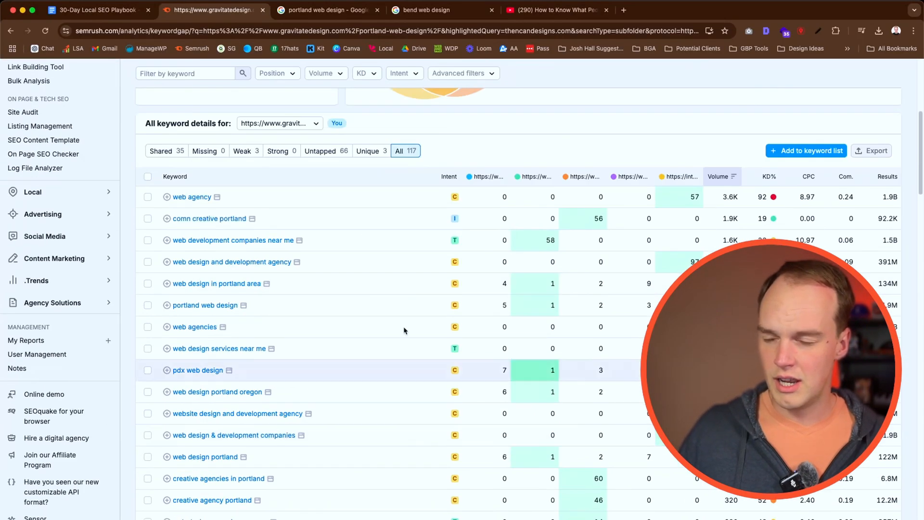
# Filter the keyword gap results to Commercial intent keywords.
pyautogui.scroll(-3)
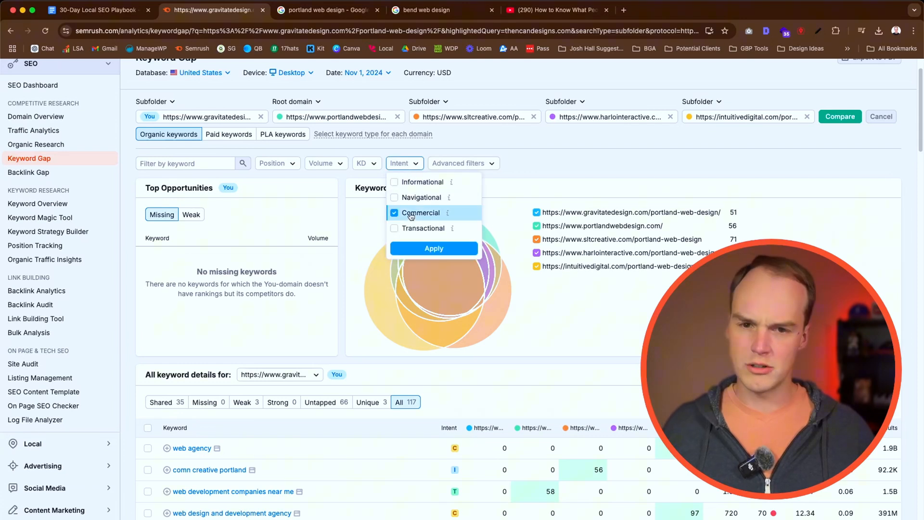
pyautogui.click(434, 249)
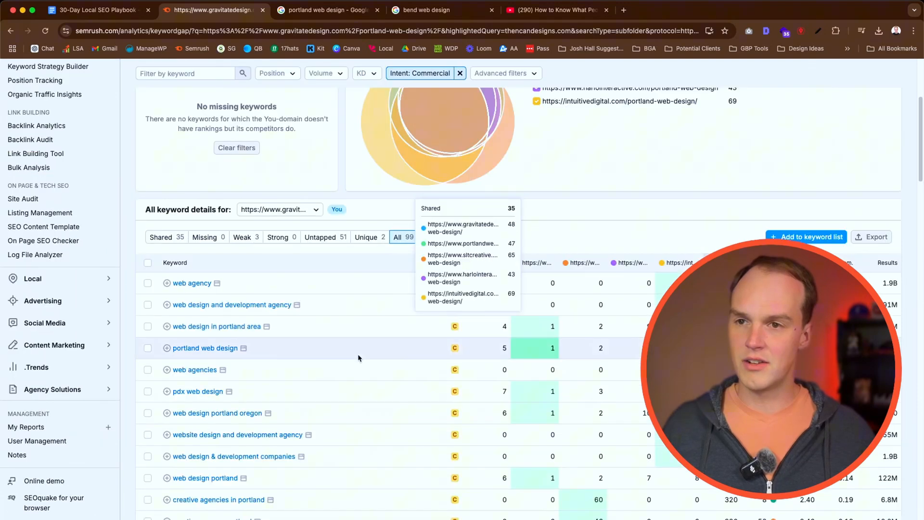
pyautogui.scroll(-3)
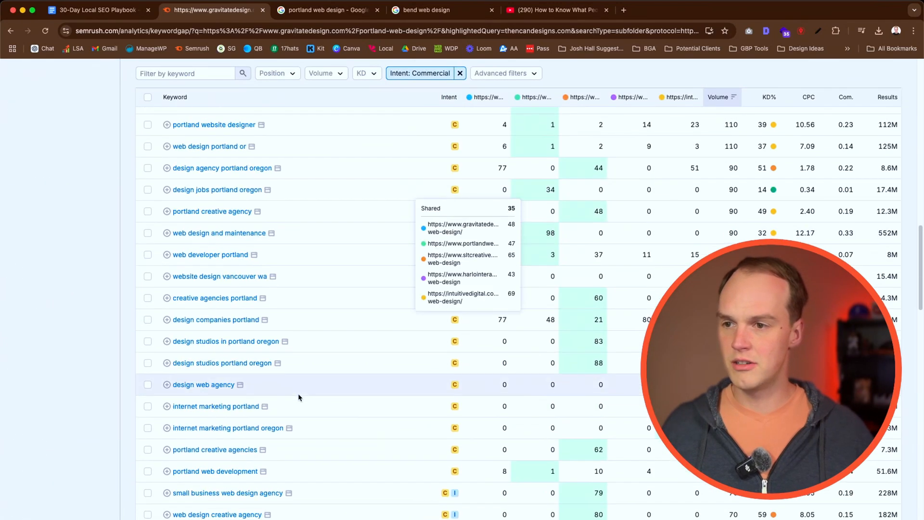
pyautogui.scroll(-3)
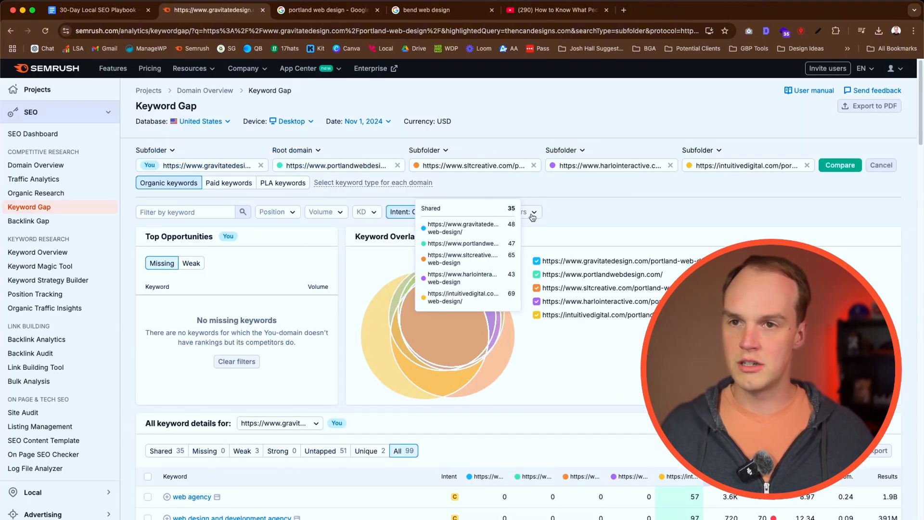
# Add an advanced filter keeping only keywords containing 'web', leaving 65 keywords.
pyautogui.click(530, 212)
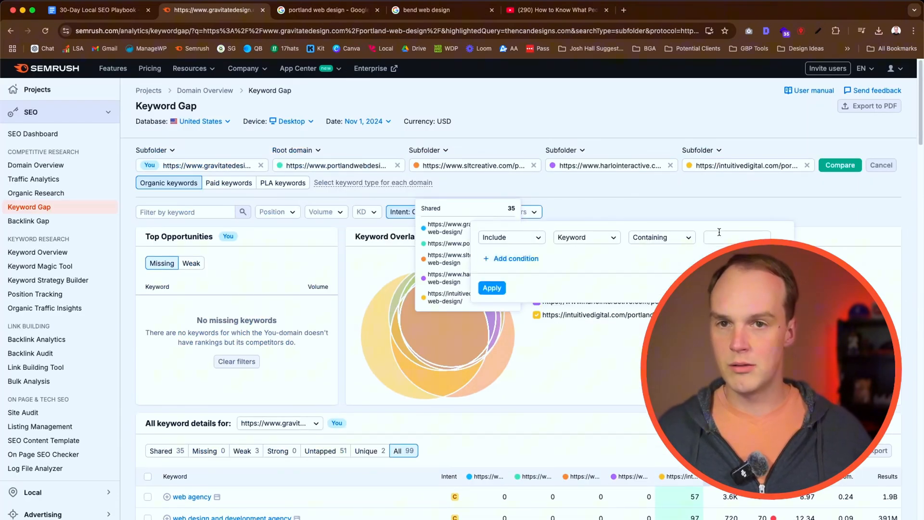
pyautogui.write('web')
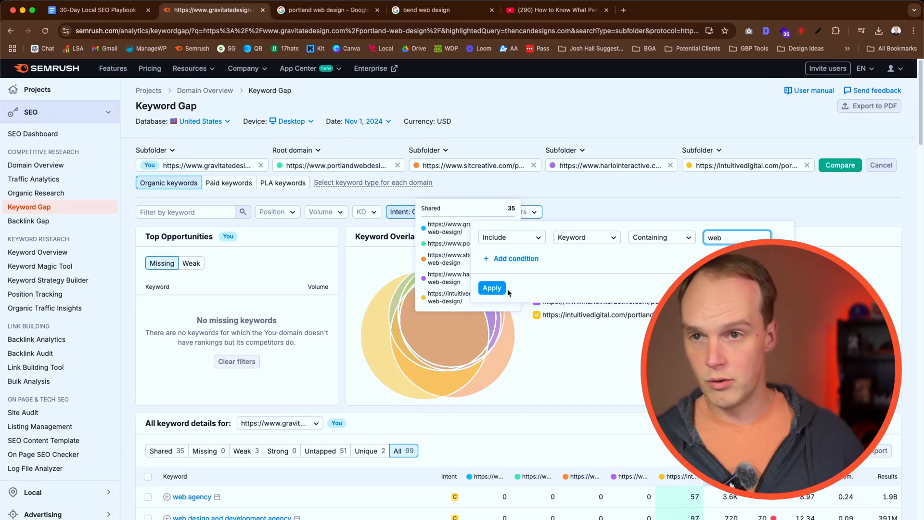
pyautogui.click(492, 287)
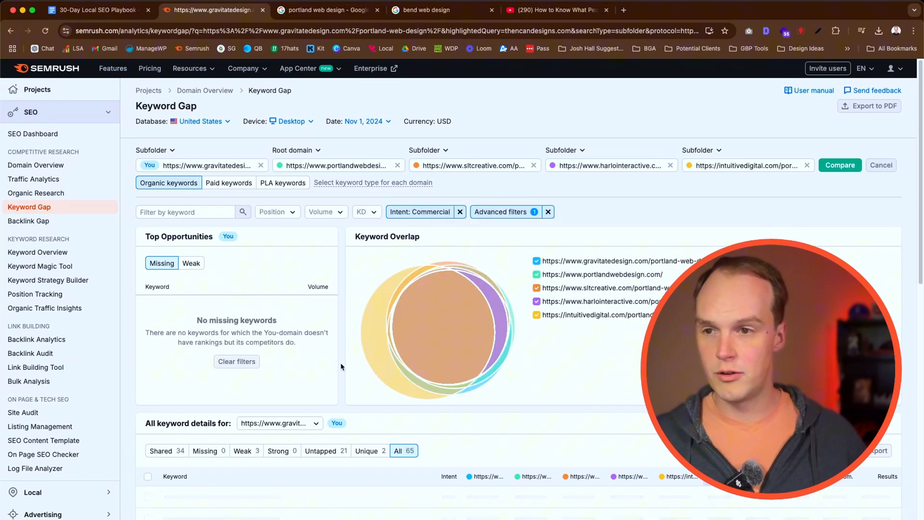
pyautogui.scroll(-3)
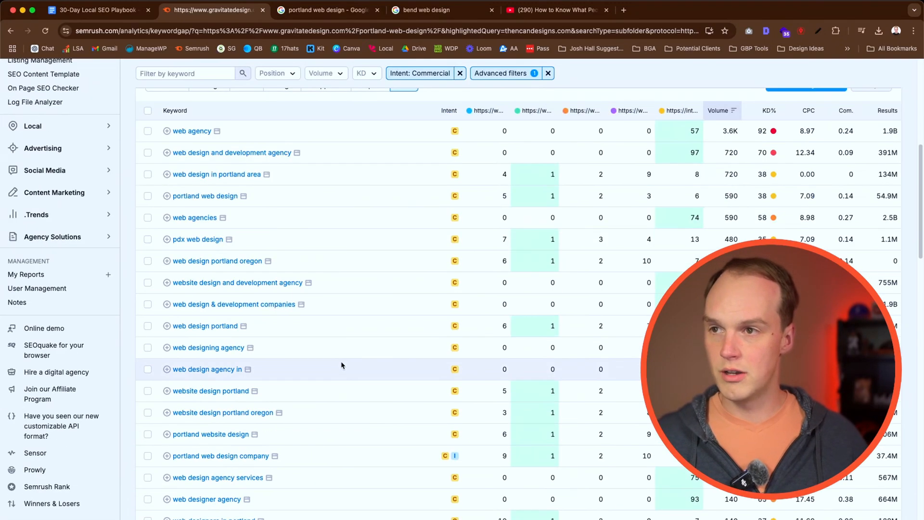
pyautogui.scroll(-3)
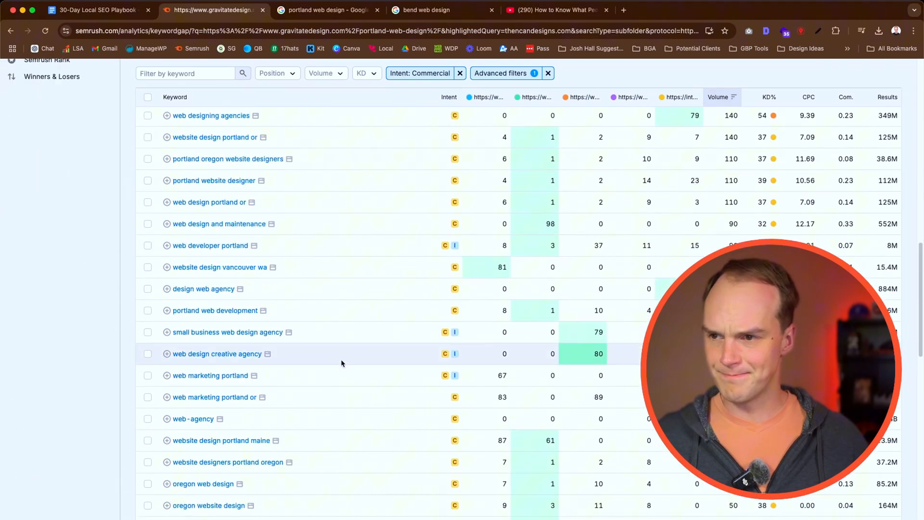
pyautogui.scroll(-3)
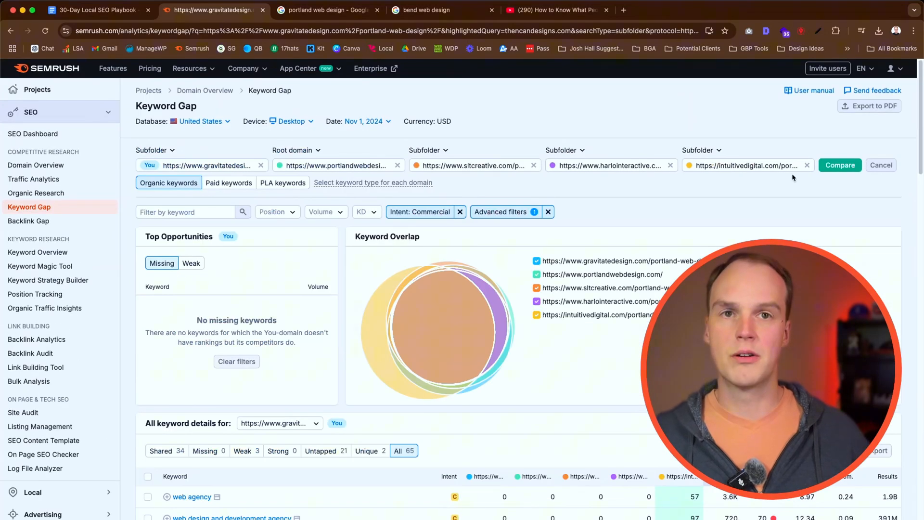
pyautogui.scroll(-3)
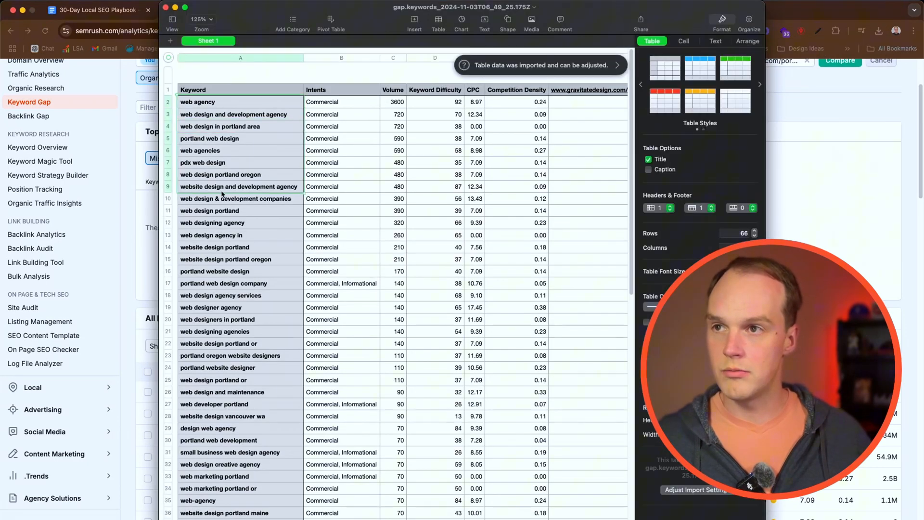
# Scroll through the exported keyword spreadsheet's volume, difficulty and CPC columns.
pyautogui.scroll(-3)
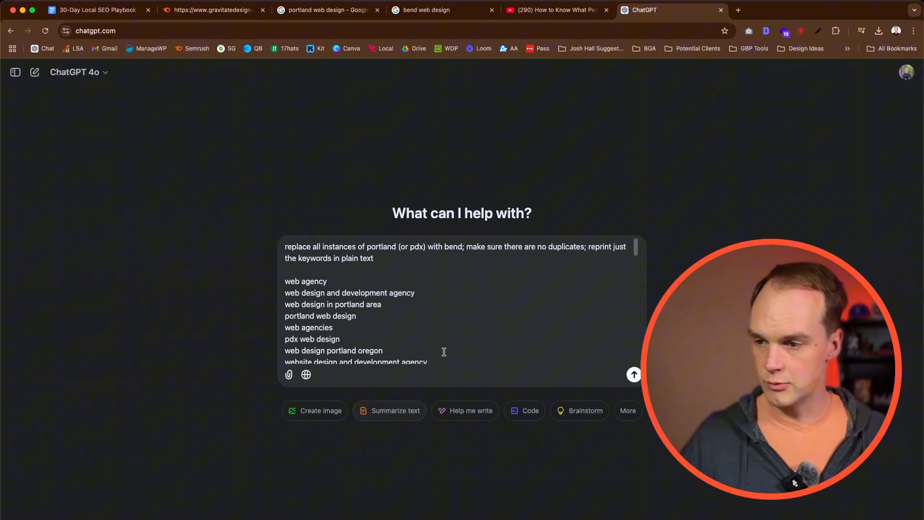
# Send the prompt and review ChatGPT's Bend-localized keyword list without duplicates.
pyautogui.click(633, 374)
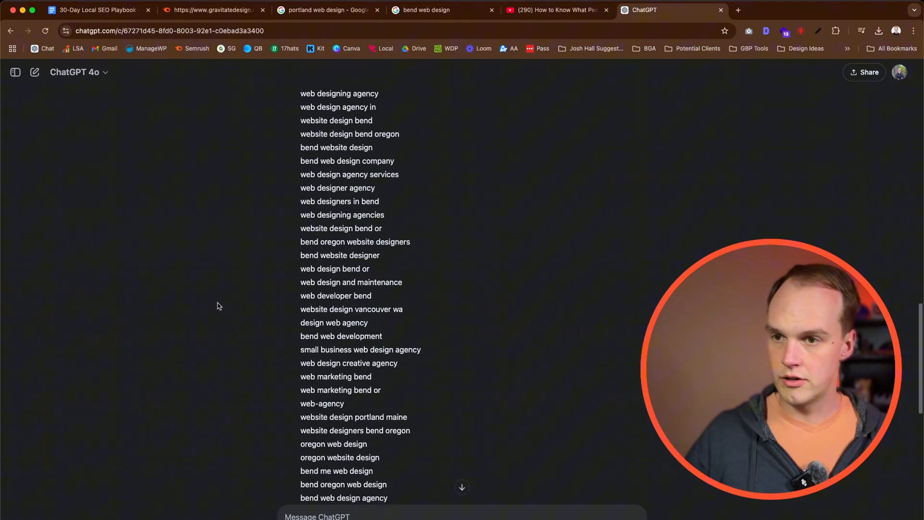
pyautogui.scroll(-3)
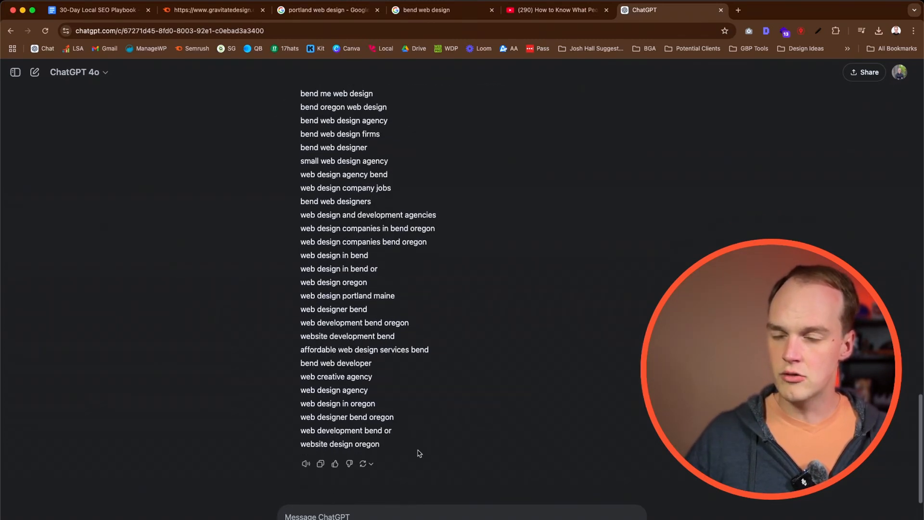
pyautogui.moveTo(301, 94); pyautogui.dragTo(382, 444)
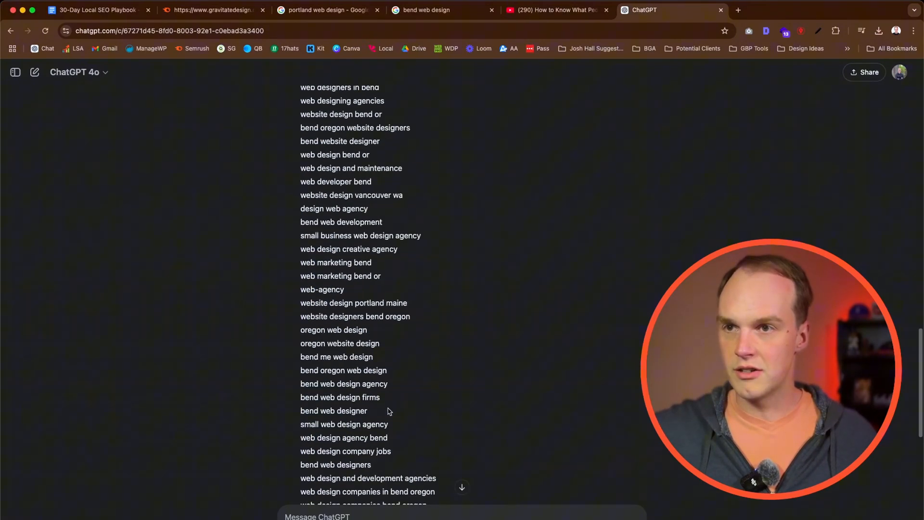
pyautogui.scroll(-3)
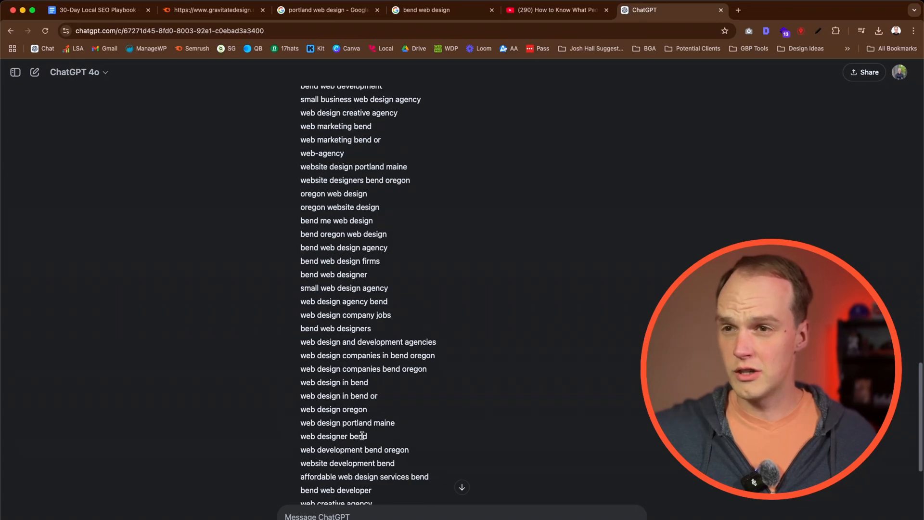
pyautogui.scroll(-3)
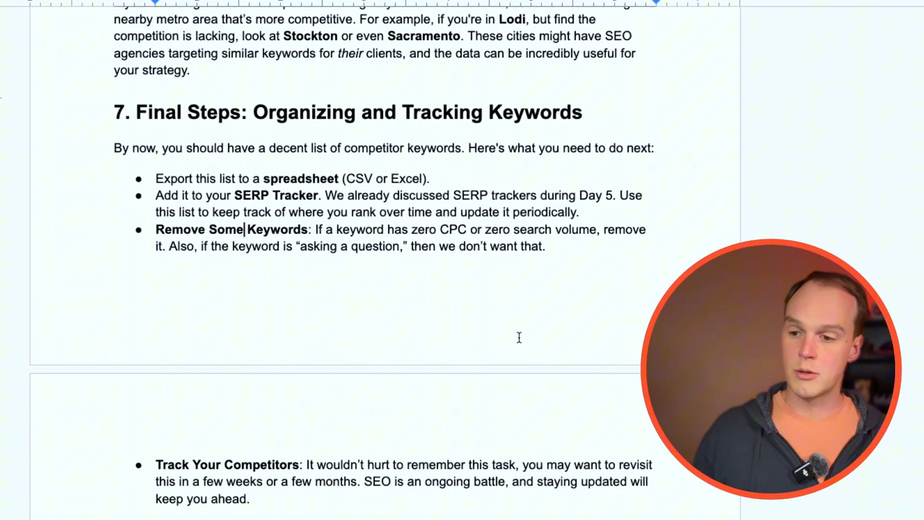
pyautogui.moveTo(453, 372)
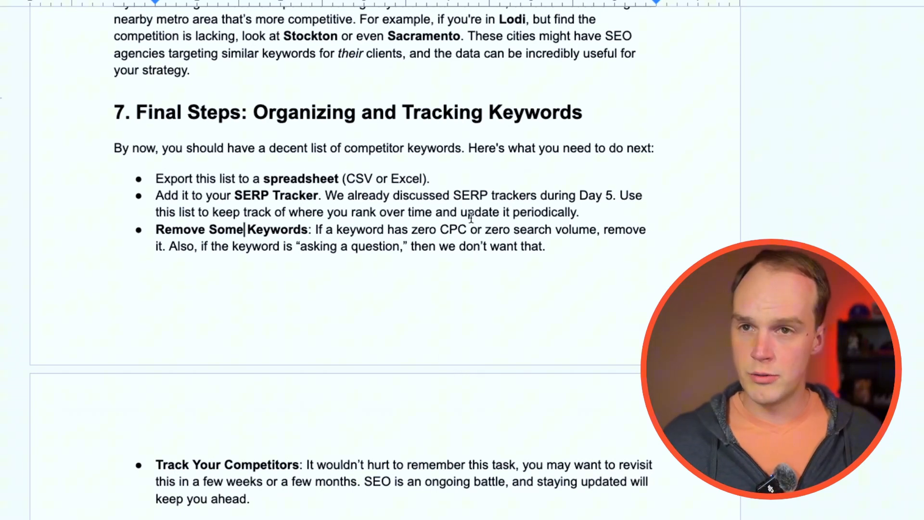
pyautogui.moveTo(413, 230)
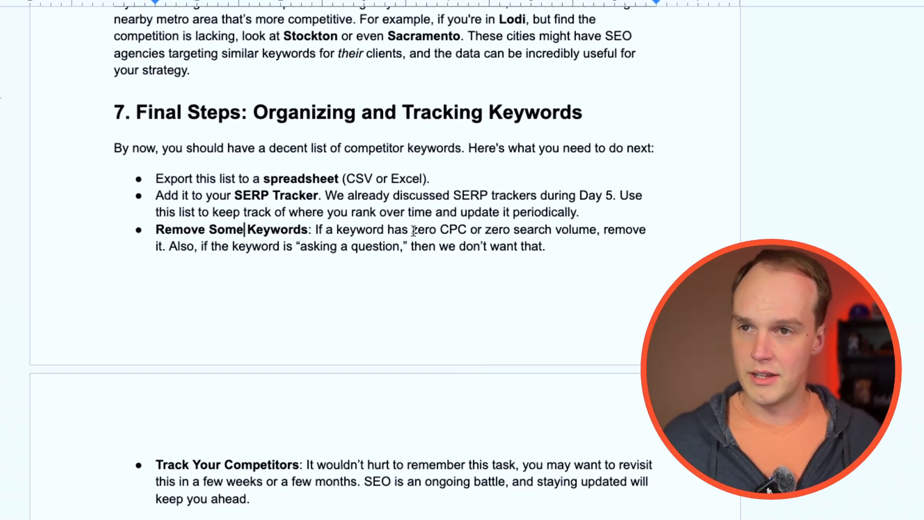
# Highlight the 'zero CPC or zero search volume' removal criterion and continue to Day 7: GBP Optimization.
pyautogui.moveTo(411, 229); pyautogui.dragTo(597, 229)
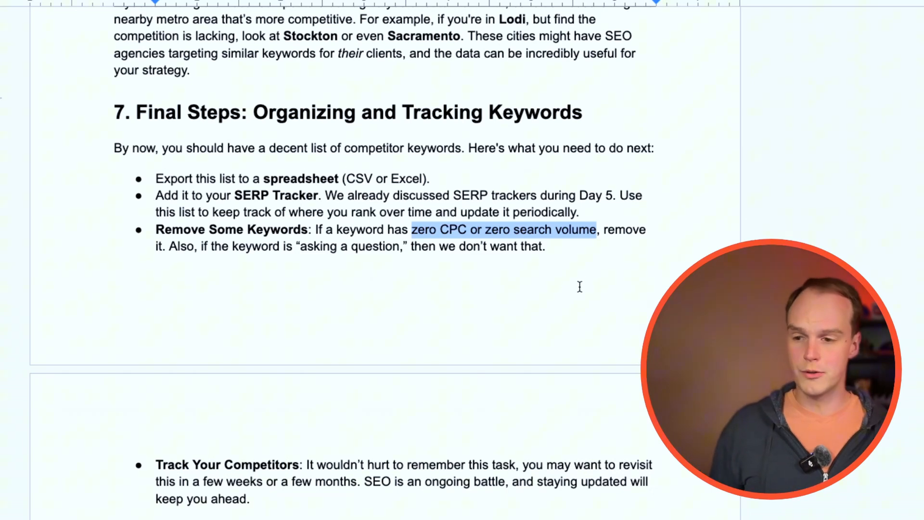
pyautogui.moveTo(535, 290)
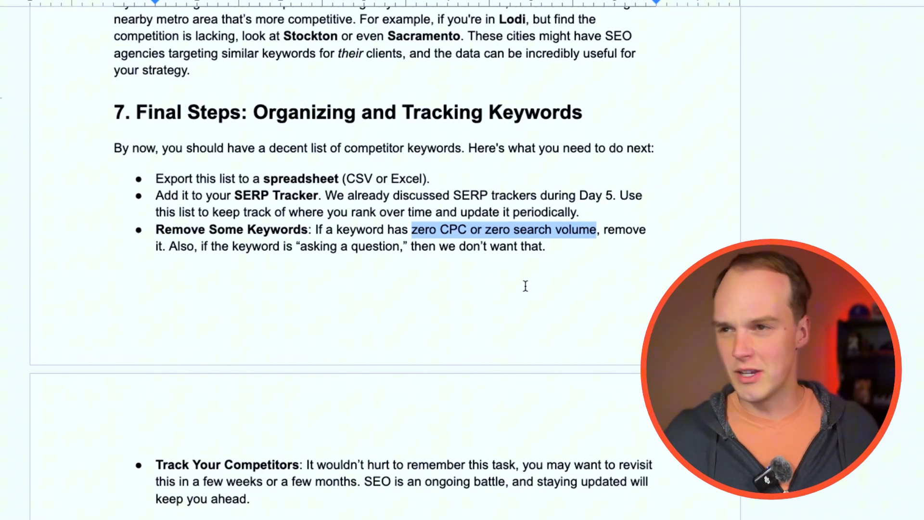
pyautogui.scroll(-3)
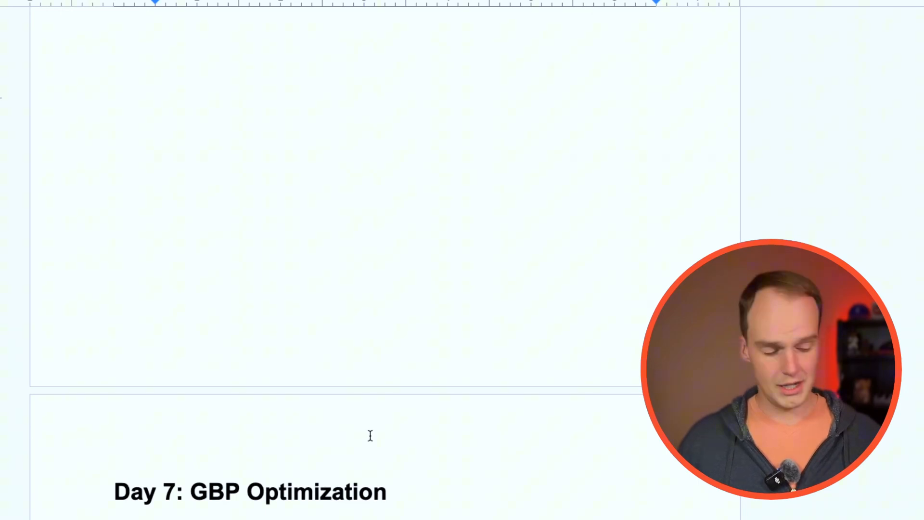